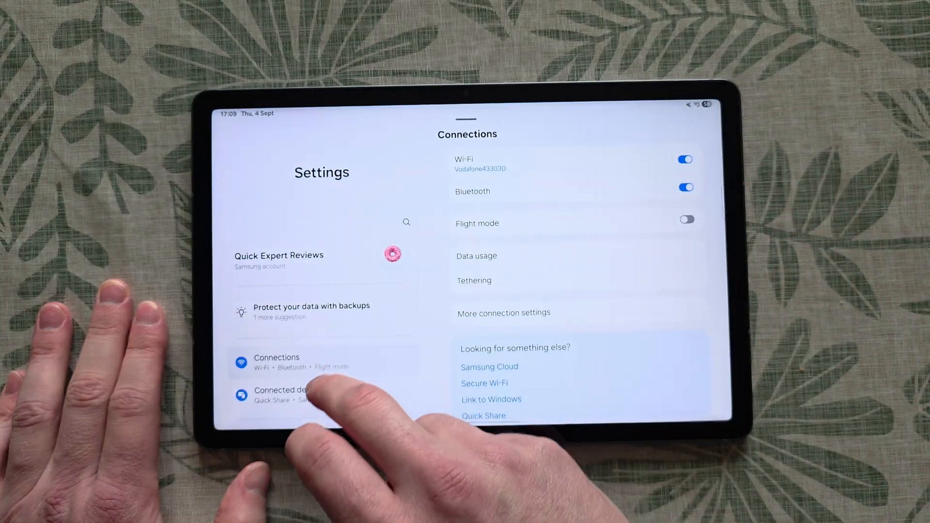
View About tablet, confirm the software is up to date, then go to Advanced features
scroll("down", 3)
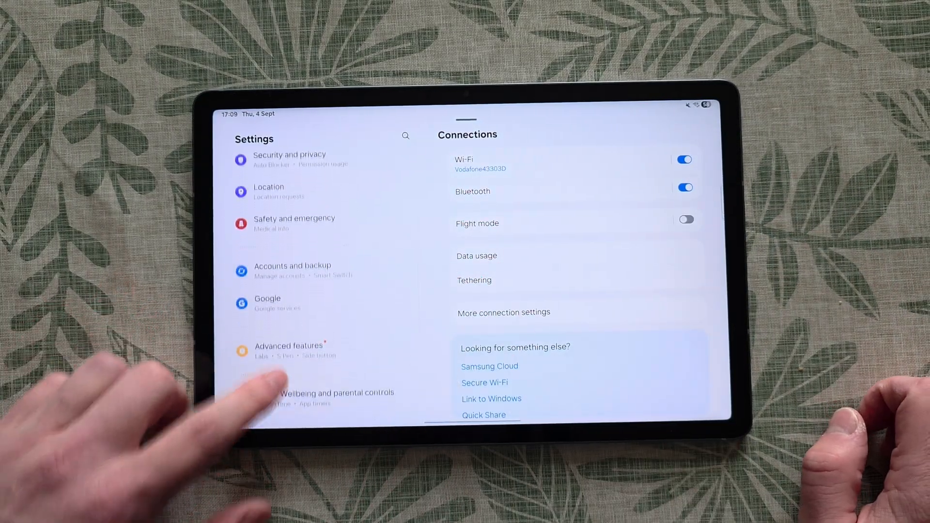
scroll("down", 3)
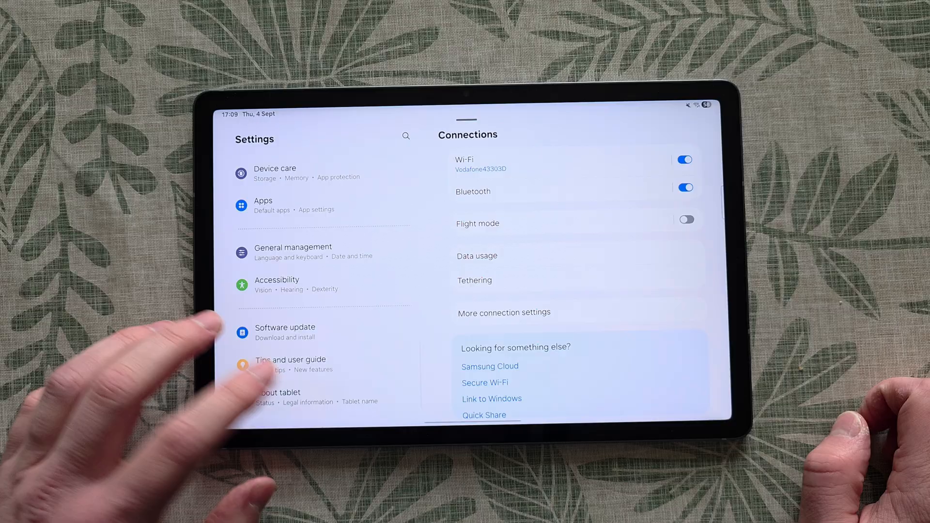
left_click(277, 398)
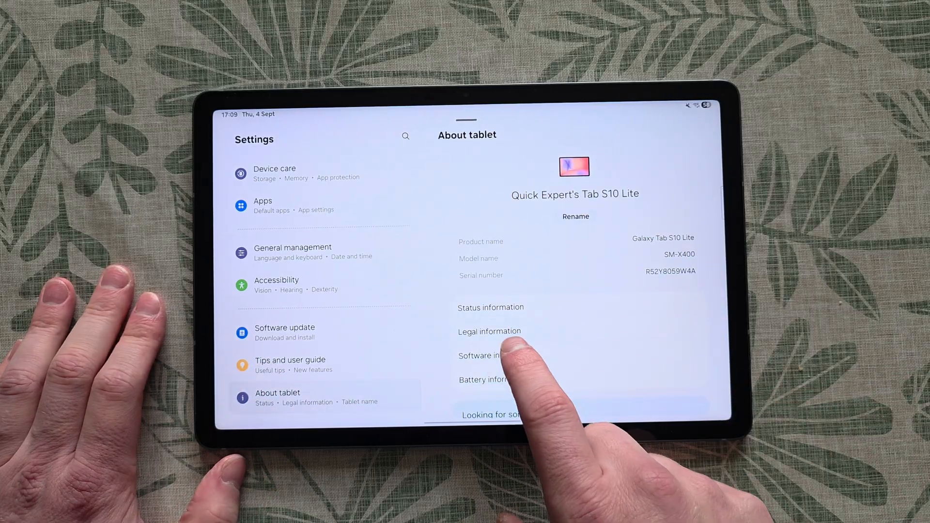
left_click(481, 356)
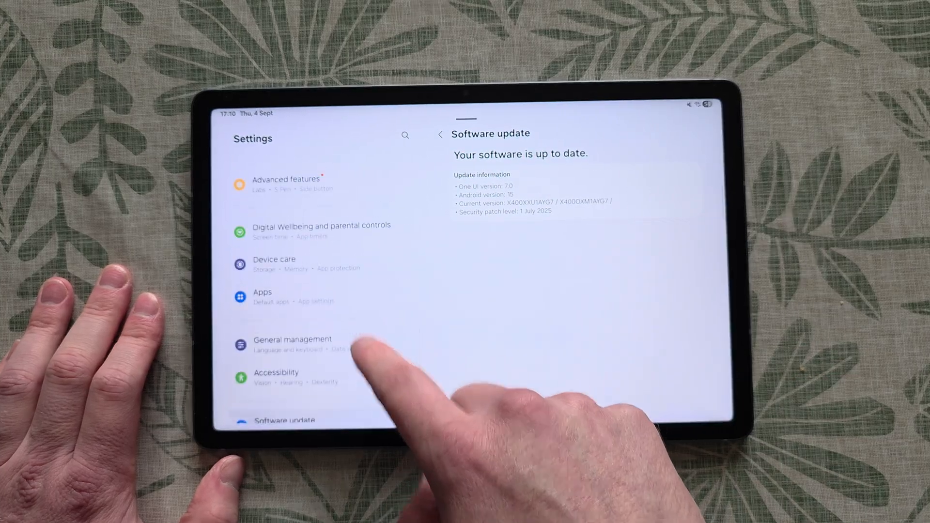
left_click(275, 264)
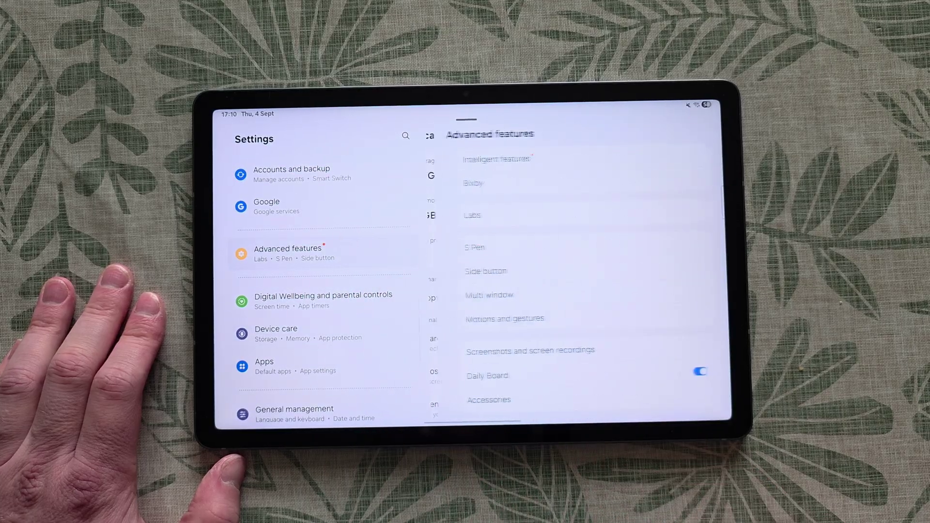
Browse the Intelligent features list: Object eraser, Edit suggestions, Custom filters, AI select
left_click(495, 159)
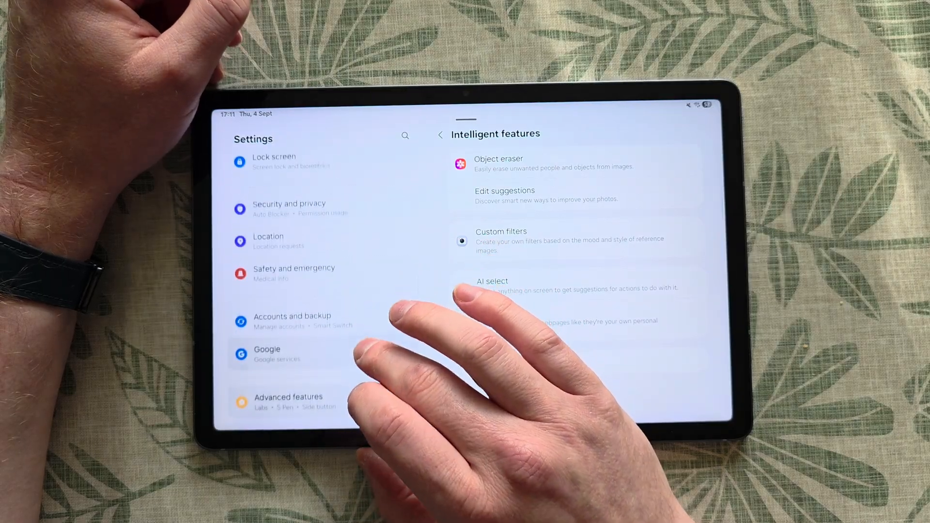
scroll("down", 3)
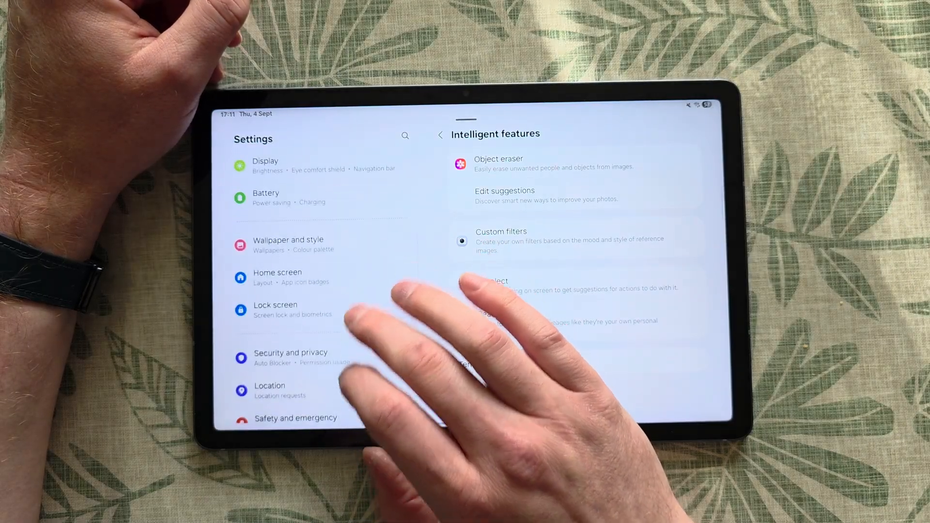
Glance at the Lock screen settings, then return to the home screen
left_click(290, 309)
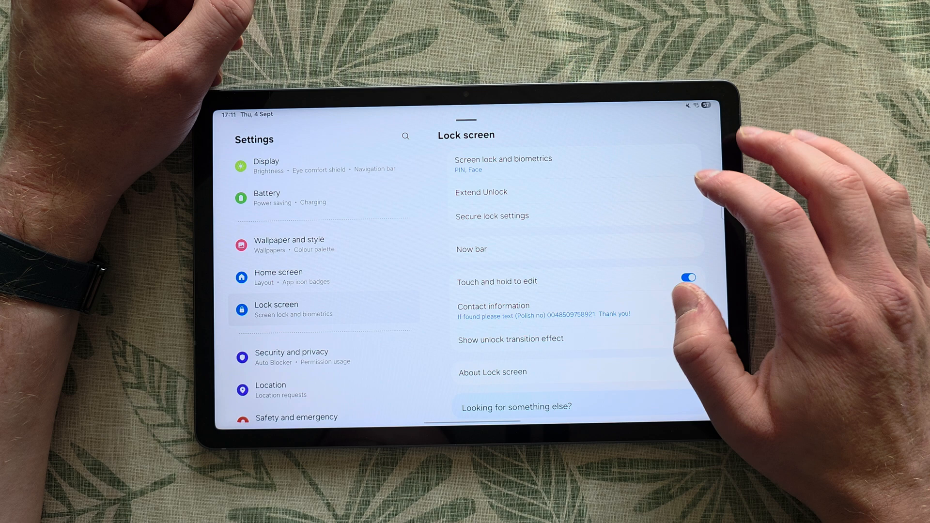
left_click(690, 335)
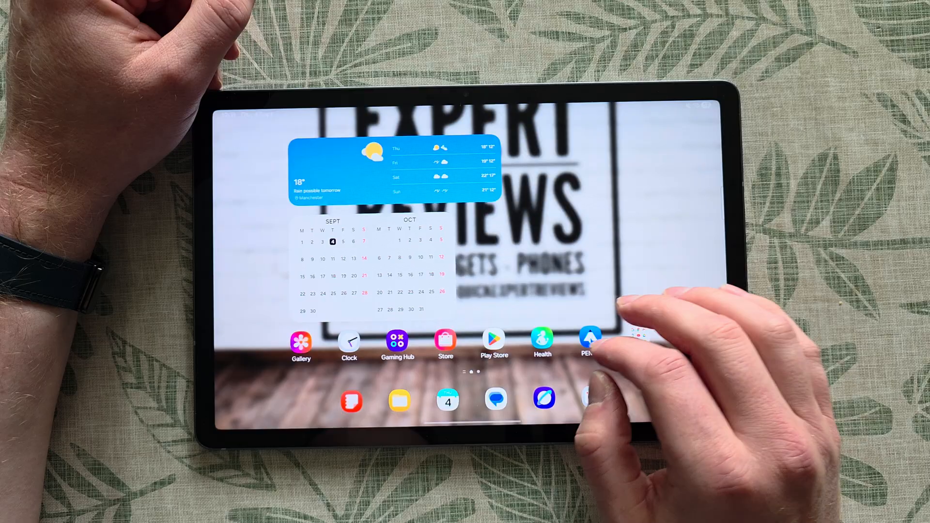
Launch the Clock app and switch to its countdown timer tab
left_click(349, 341)
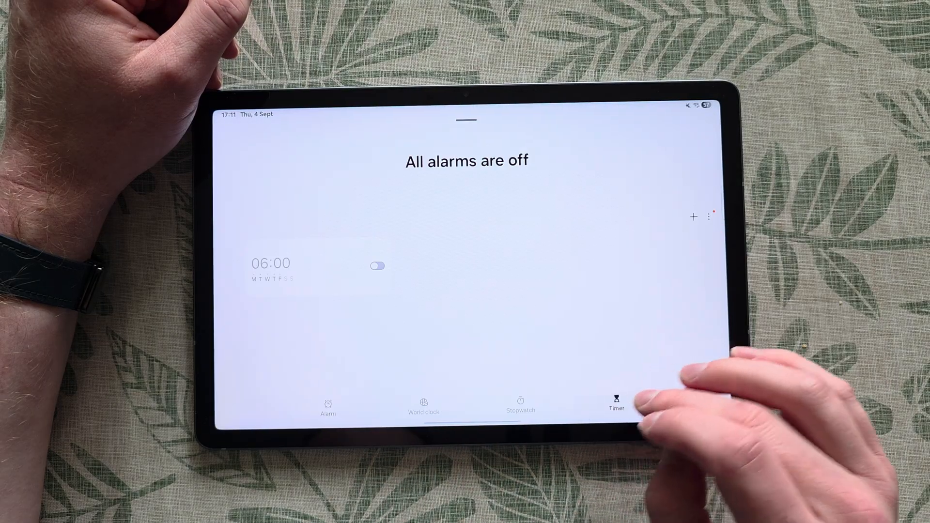
left_click(616, 401)
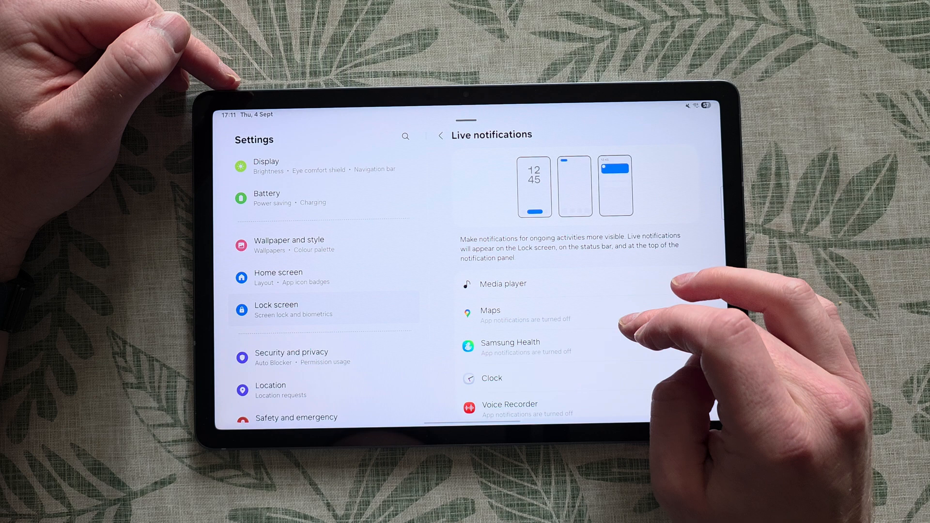
Move through the Home screen settings toward the Display page
scroll("down", 3)
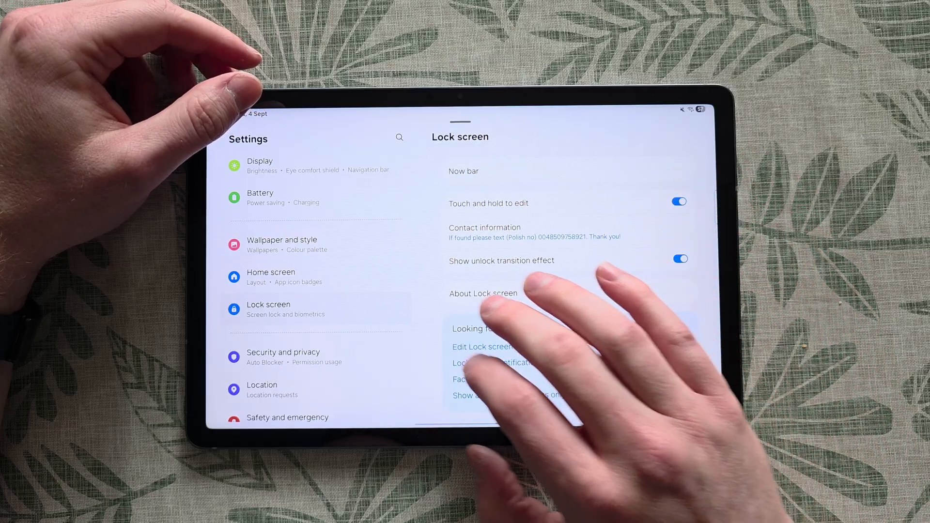
left_click(271, 277)
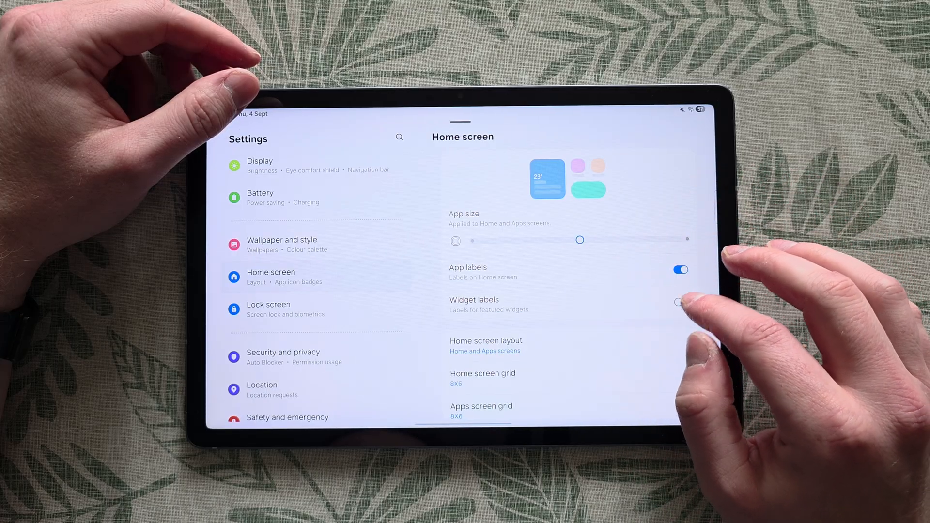
scroll("down", 3)
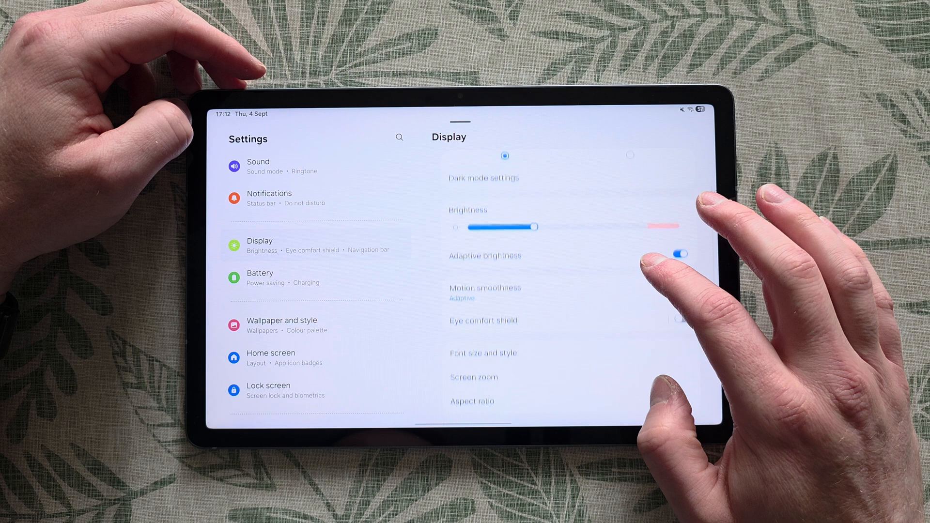
Schedule Eye comfort shield from sunset to sunrise and return to Display
left_click(484, 288)
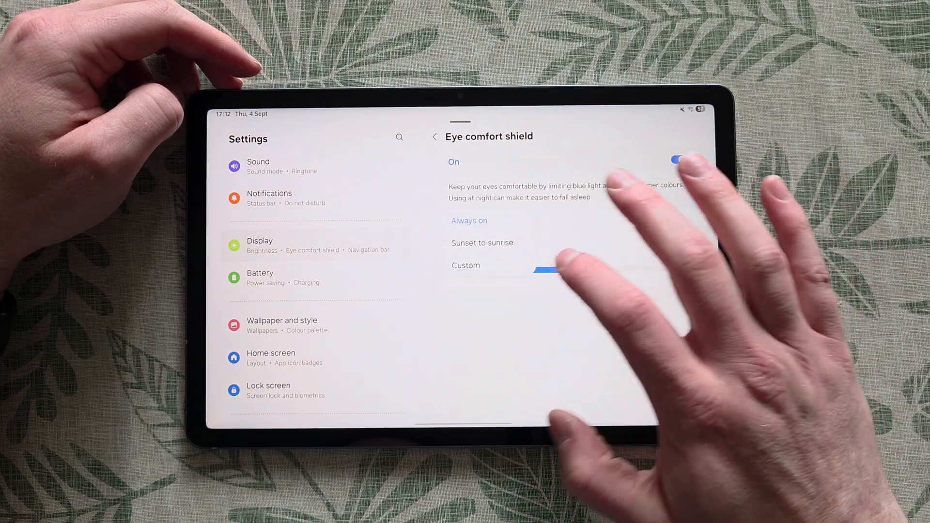
left_click(482, 242)
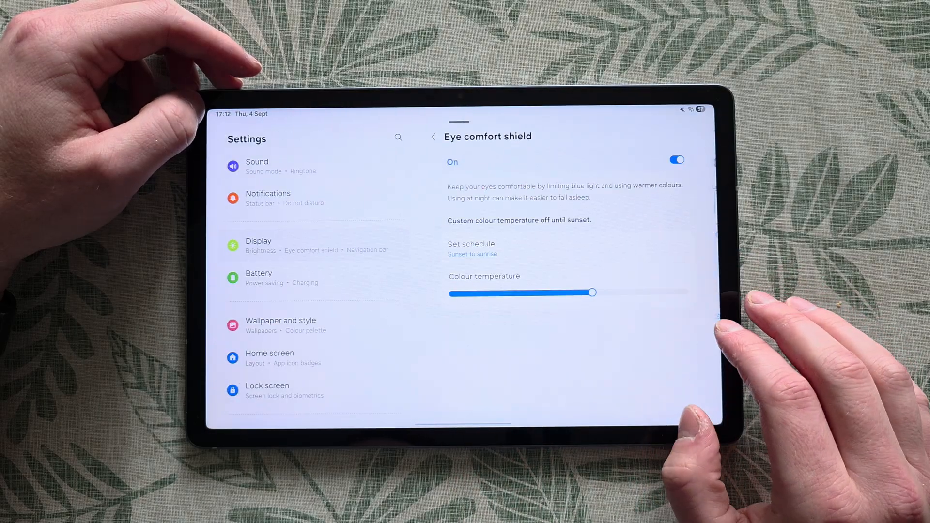
left_click(432, 137)
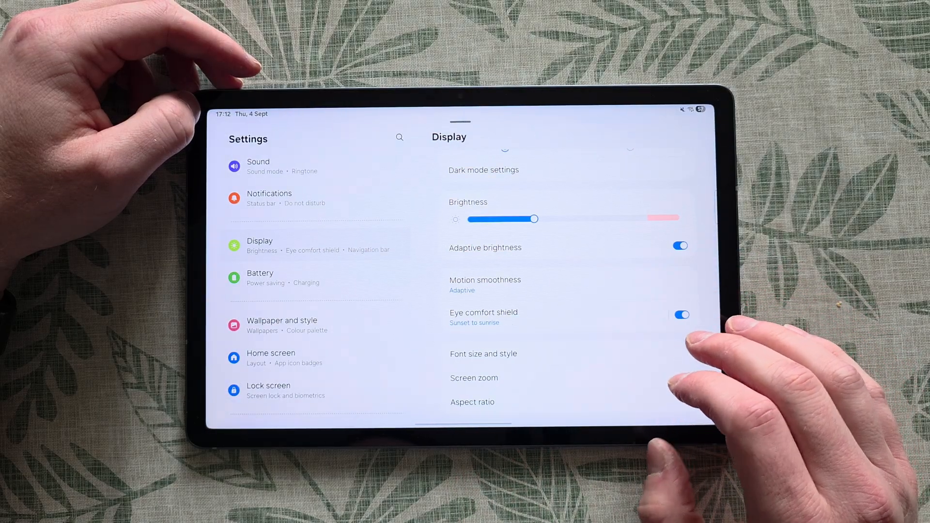
Review the per-app Aspect ratio page, then return to Display
scroll("down", 3)
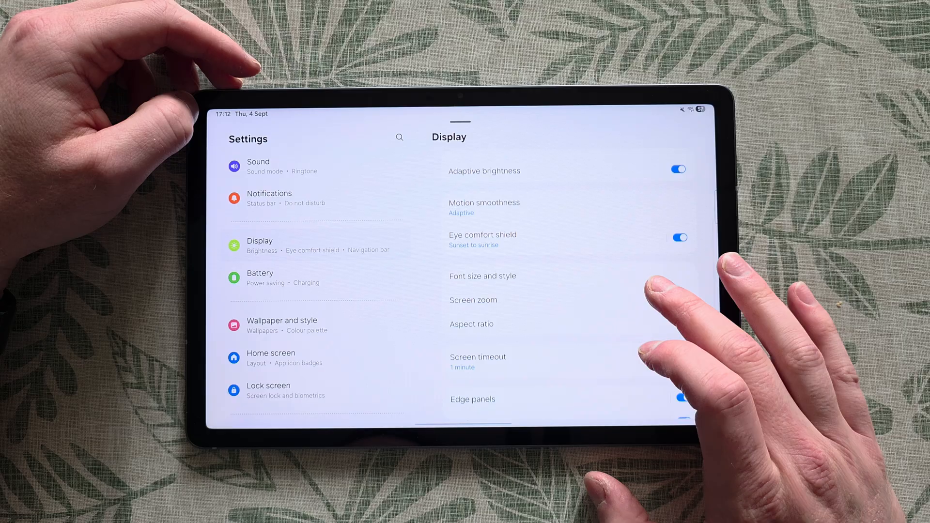
left_click(472, 323)
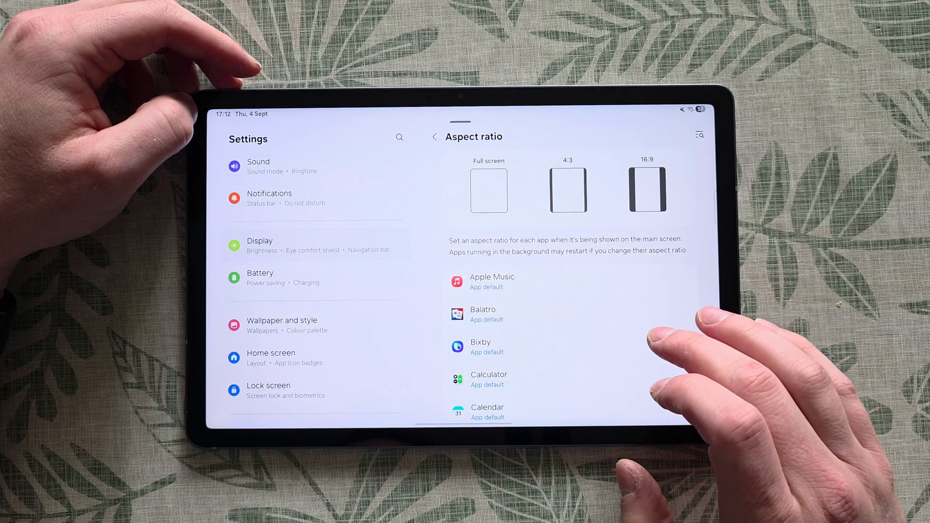
left_click(434, 136)
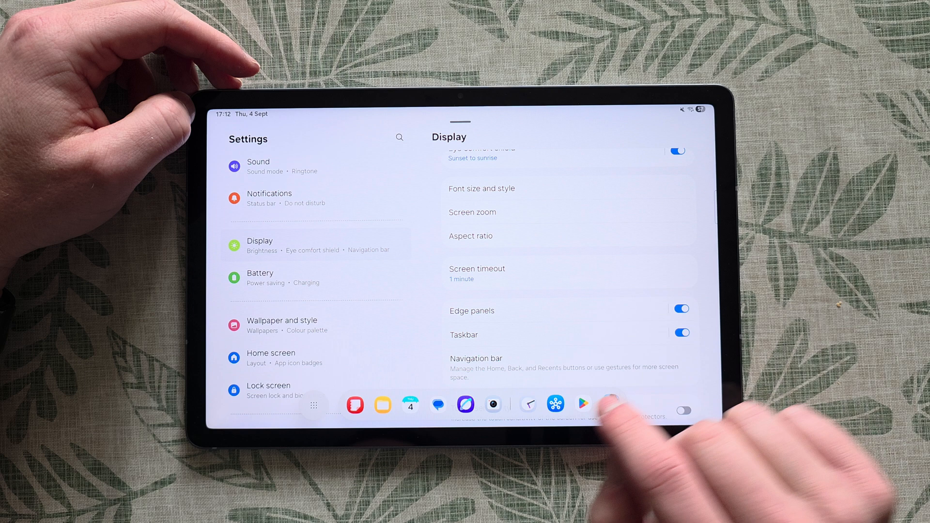
Review the Navigation bar swipe gestures page, then continue down toward Sound
scroll("down", 3)
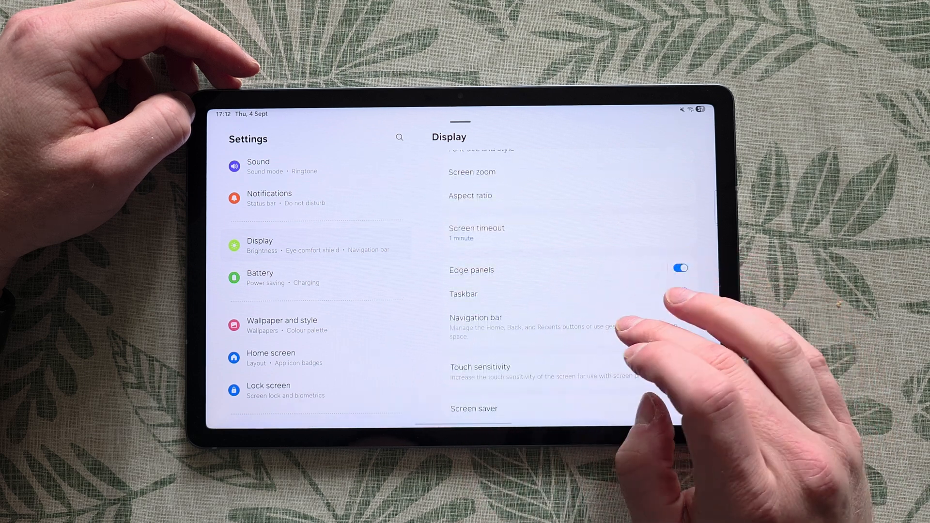
left_click(475, 318)
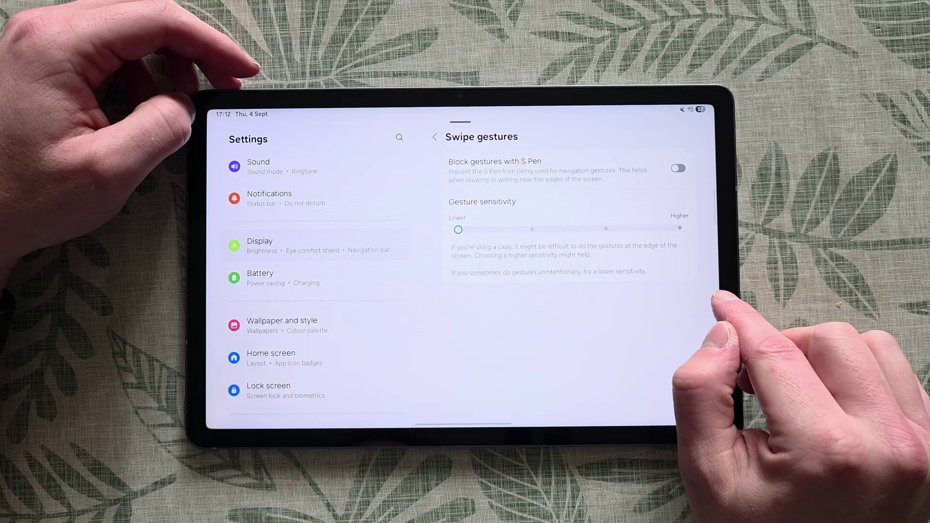
left_click(434, 136)
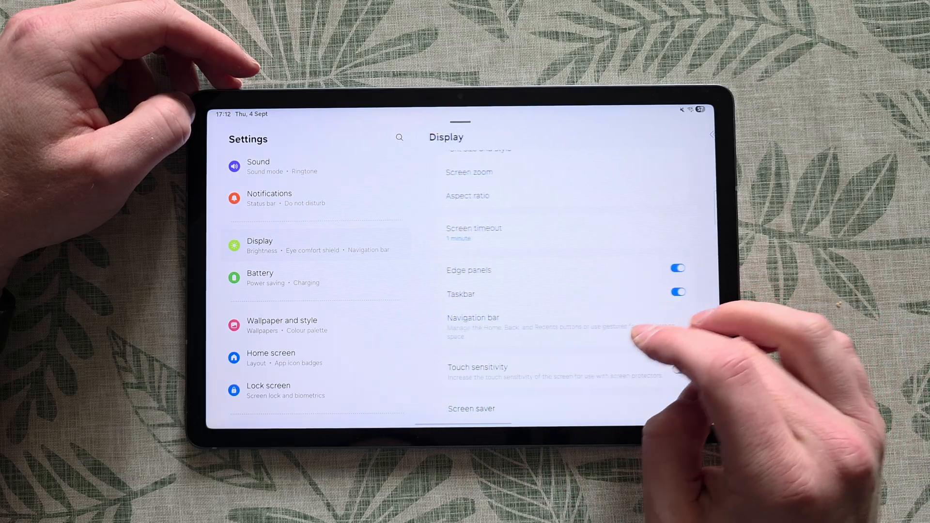
scroll("down", 3)
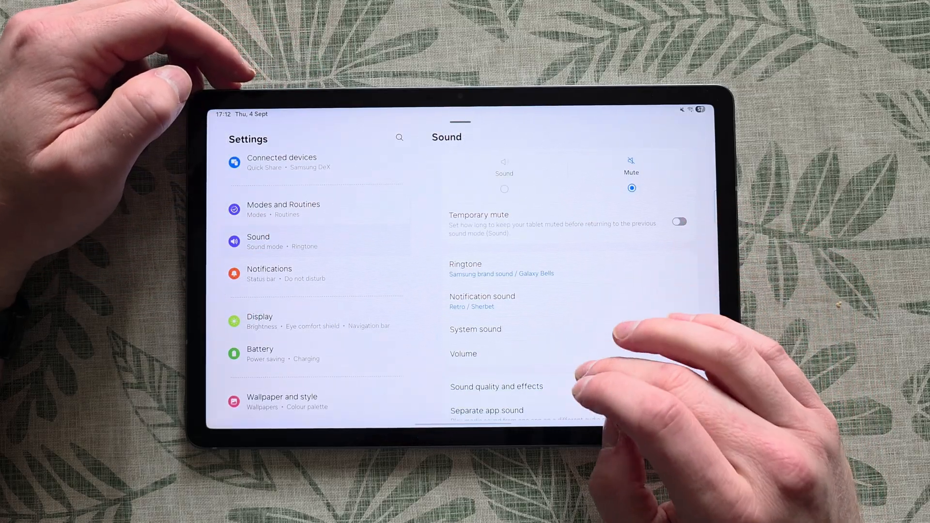
Set Dolby Atmos to Auto, view the Balanced equaliser, then go to Connected devices
left_click(497, 387)
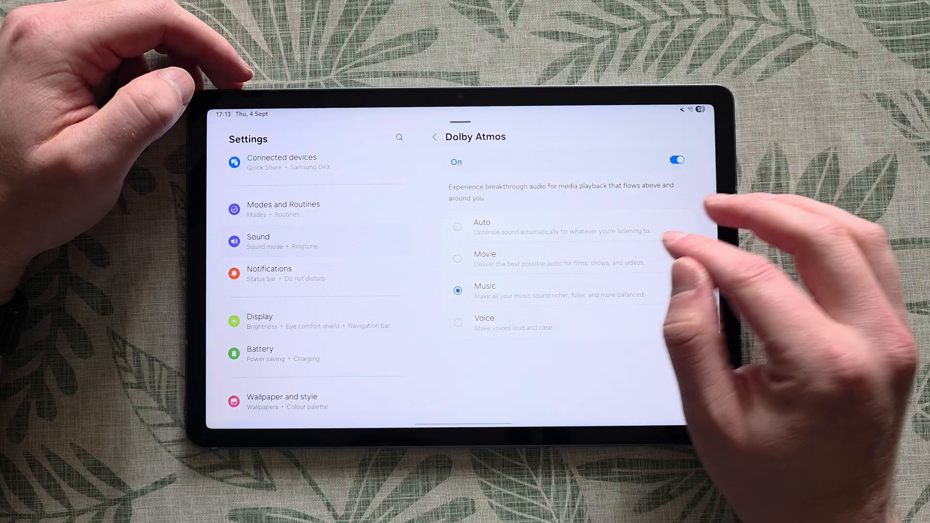
left_click(458, 226)
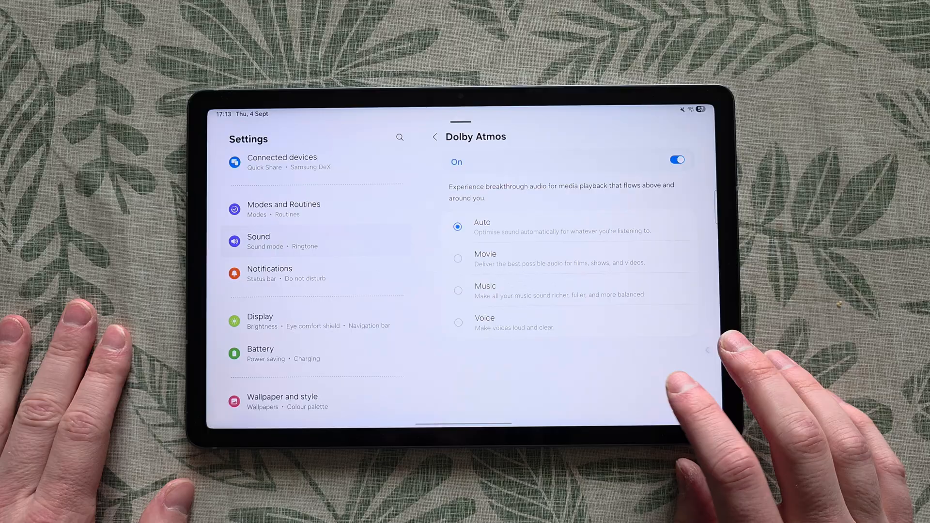
left_click(434, 136)
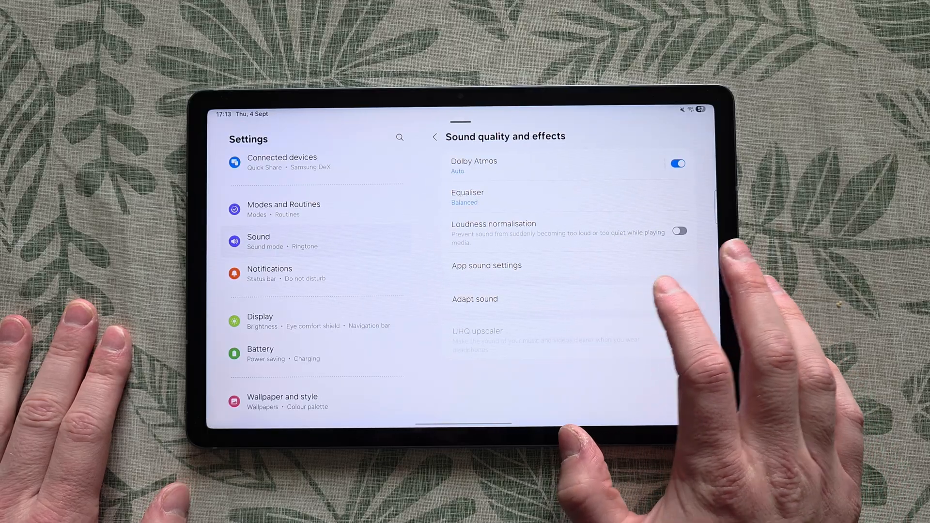
left_click(468, 192)
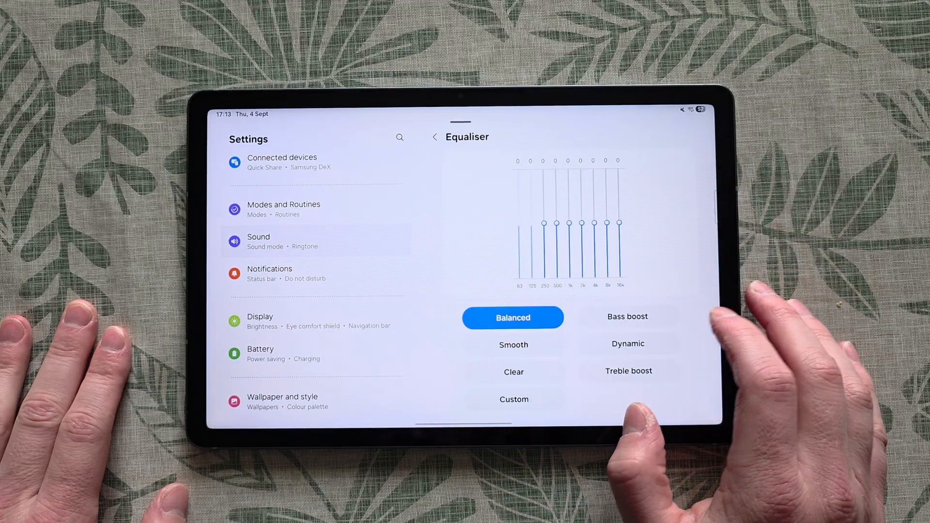
left_click(435, 137)
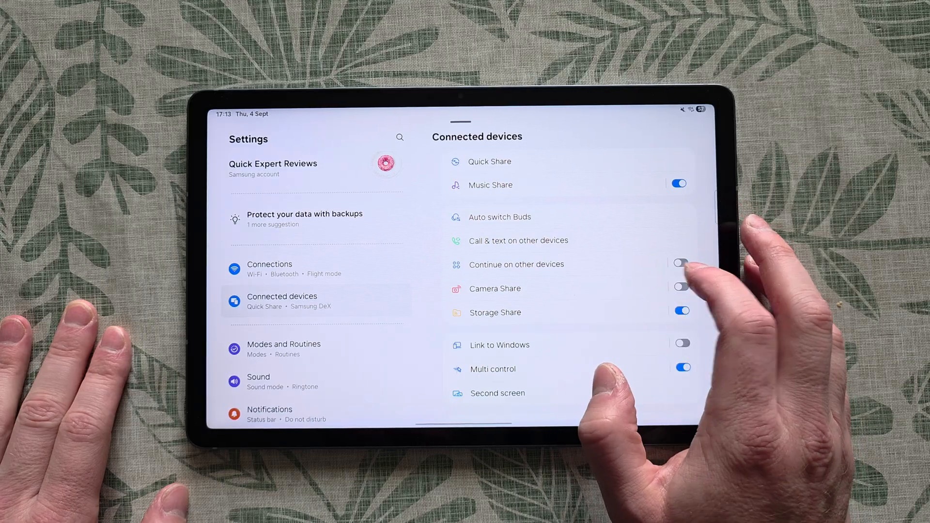
left_click(516, 265)
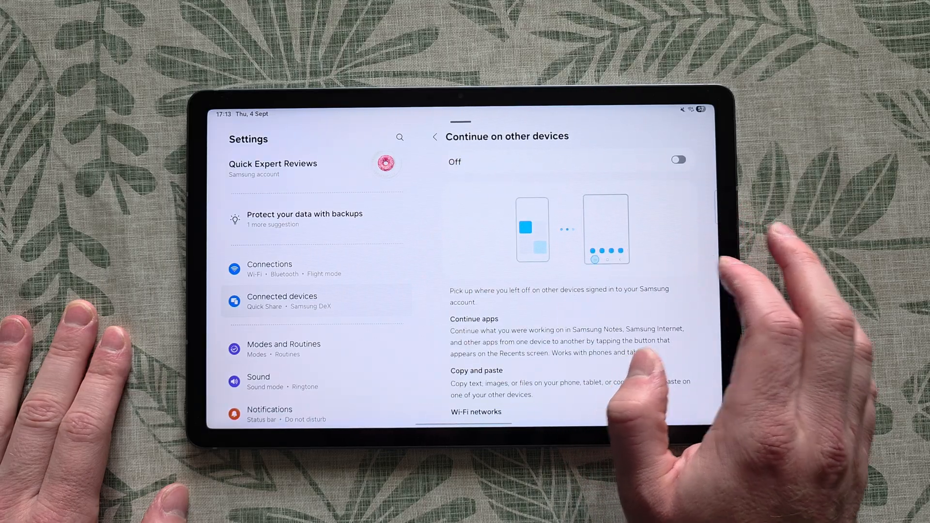
left_click(434, 135)
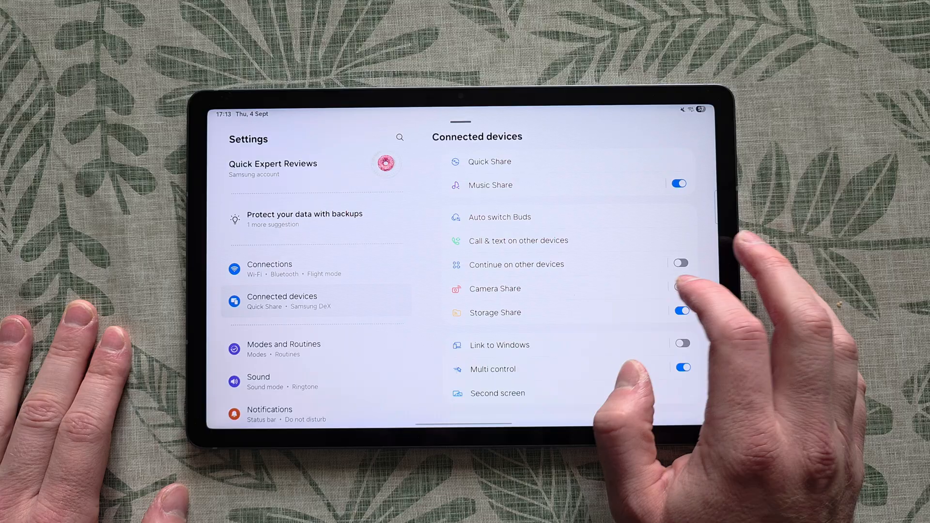
left_click(494, 288)
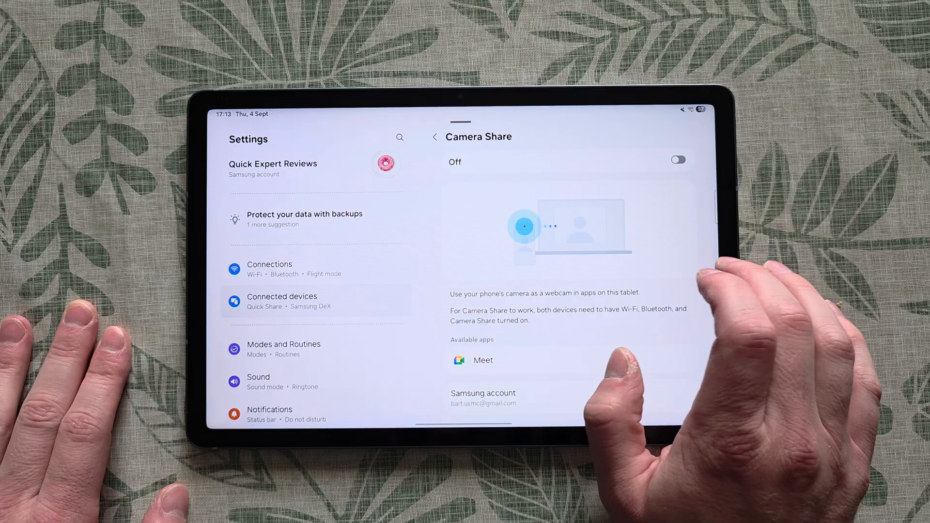
left_click(434, 137)
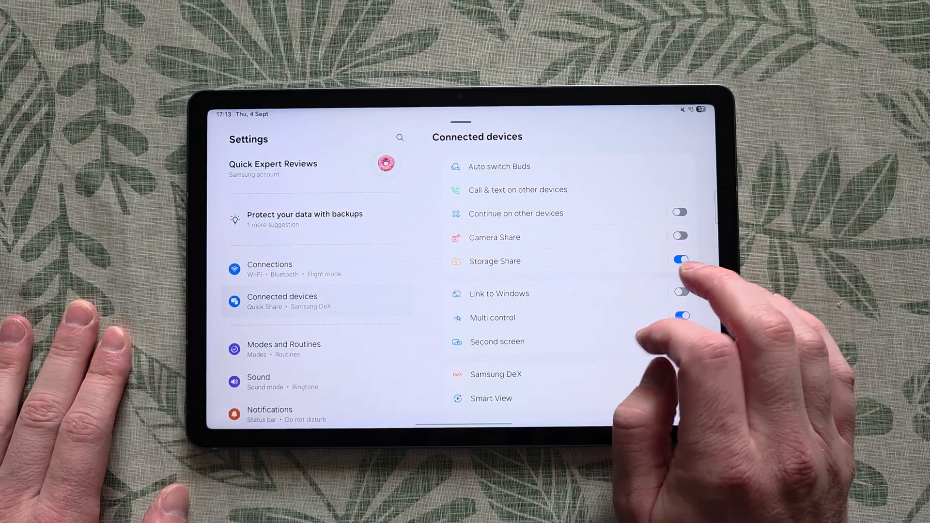
left_click(497, 341)
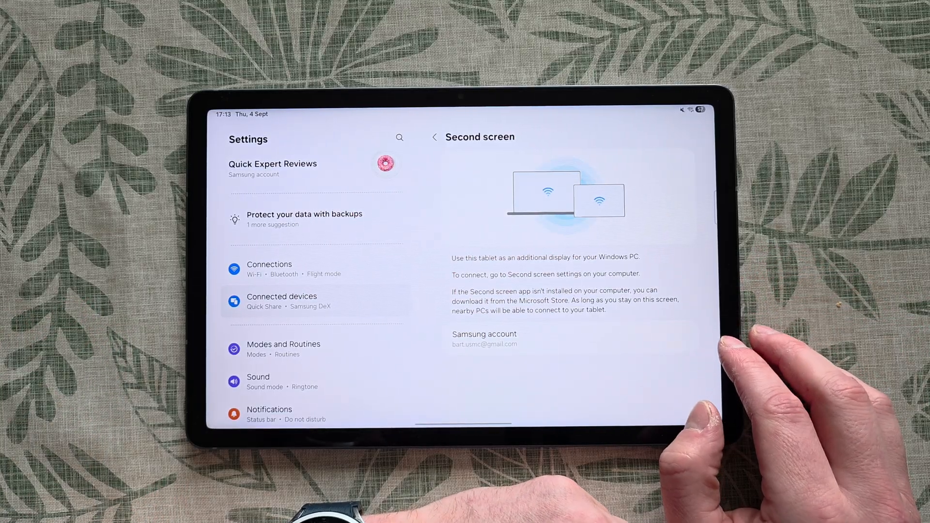
left_click(434, 138)
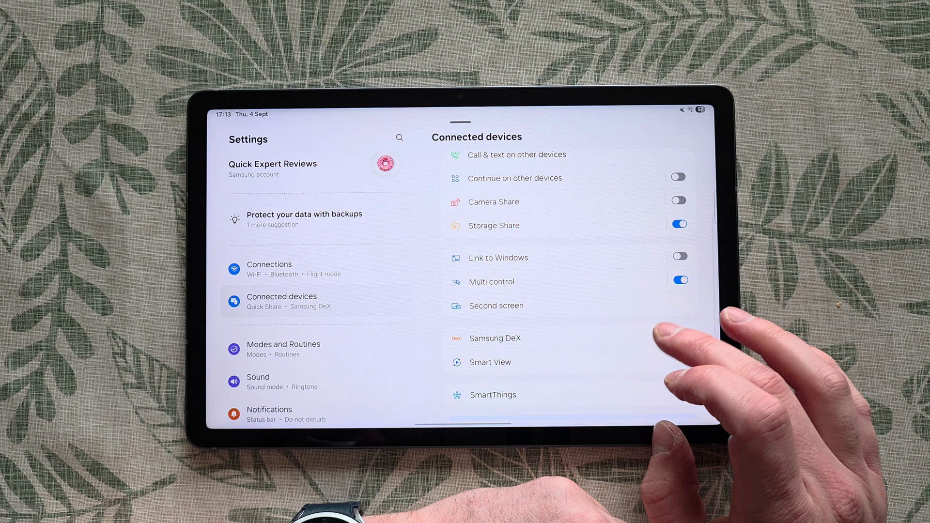
left_click(495, 338)
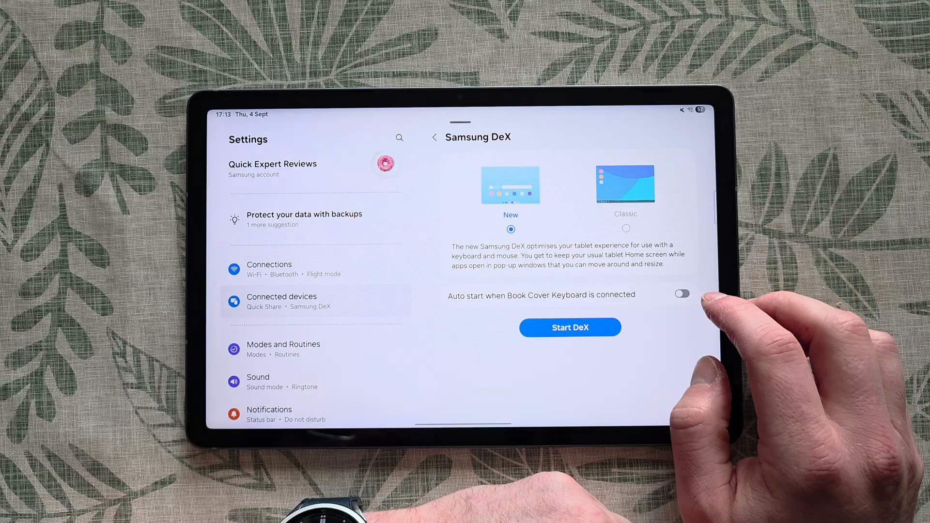
left_click(434, 138)
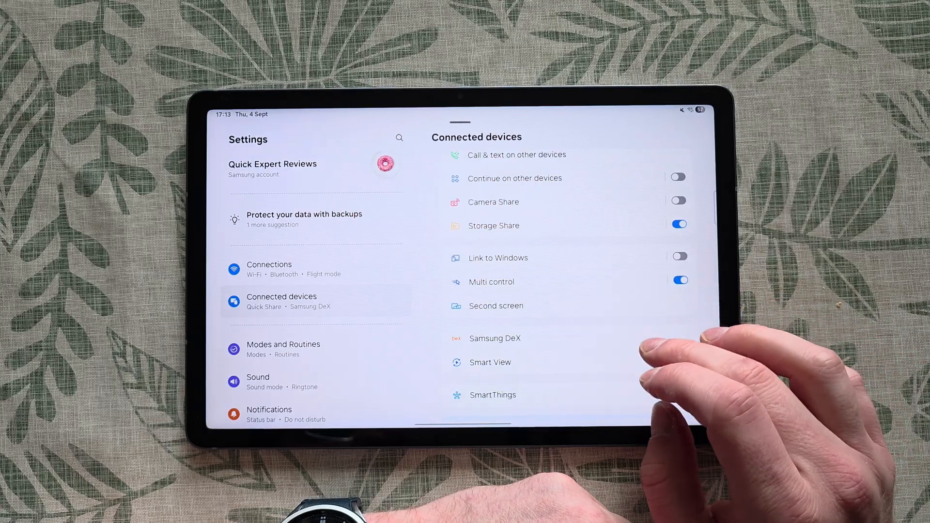
left_click(495, 338)
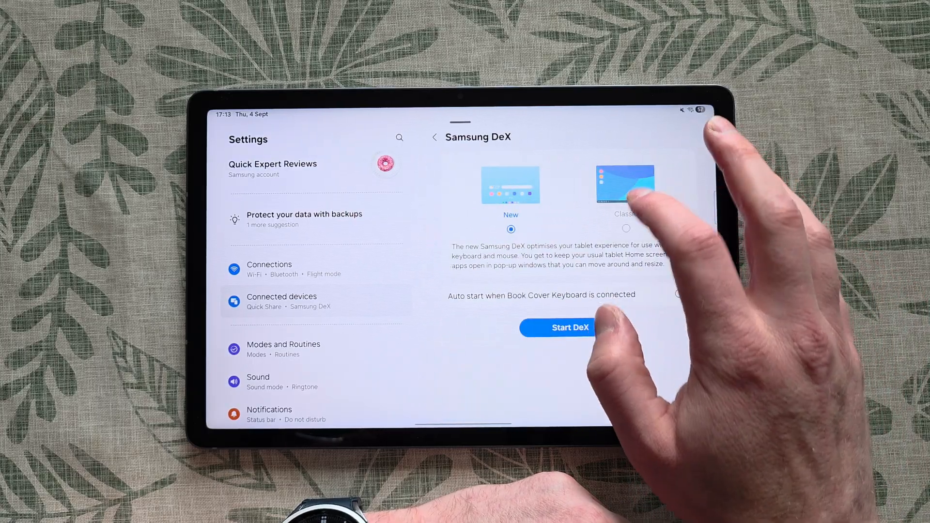
left_click(435, 137)
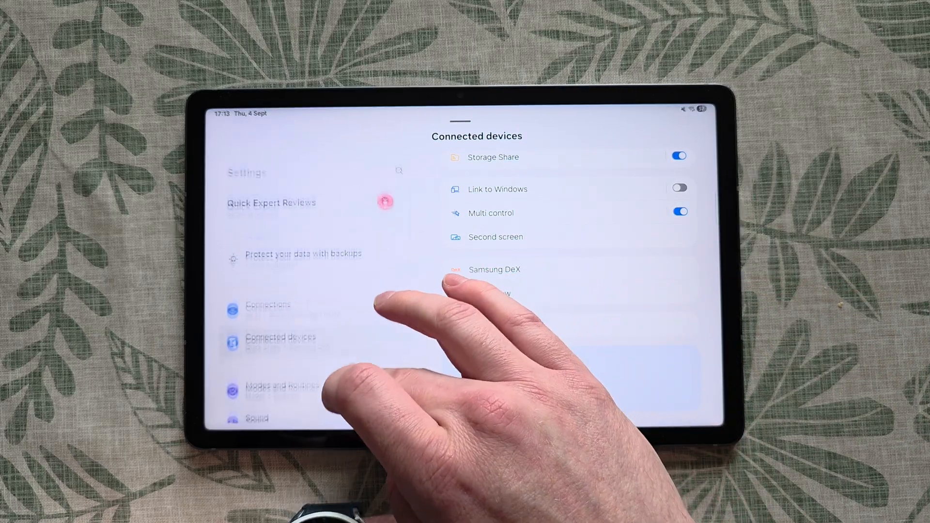
Glance at the Connections page, then leave Settings for the home screen
left_click(270, 306)
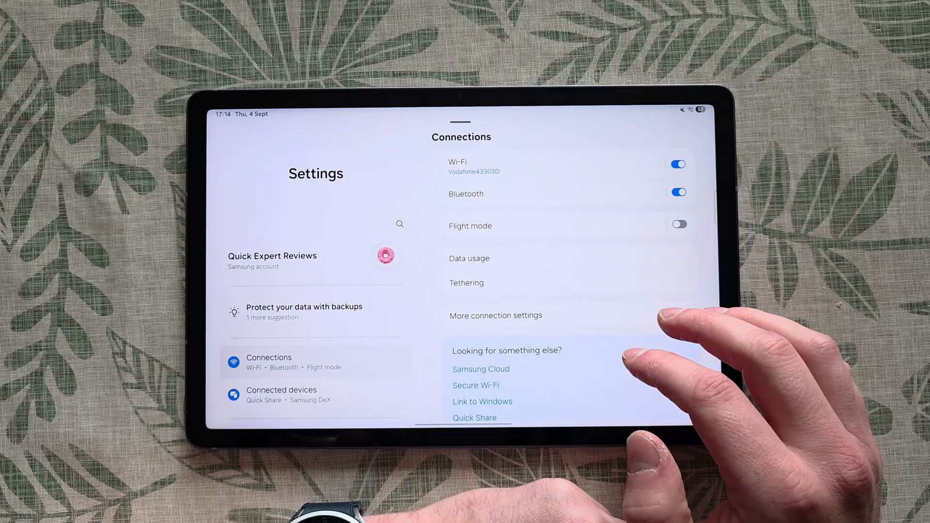
key("HOME")
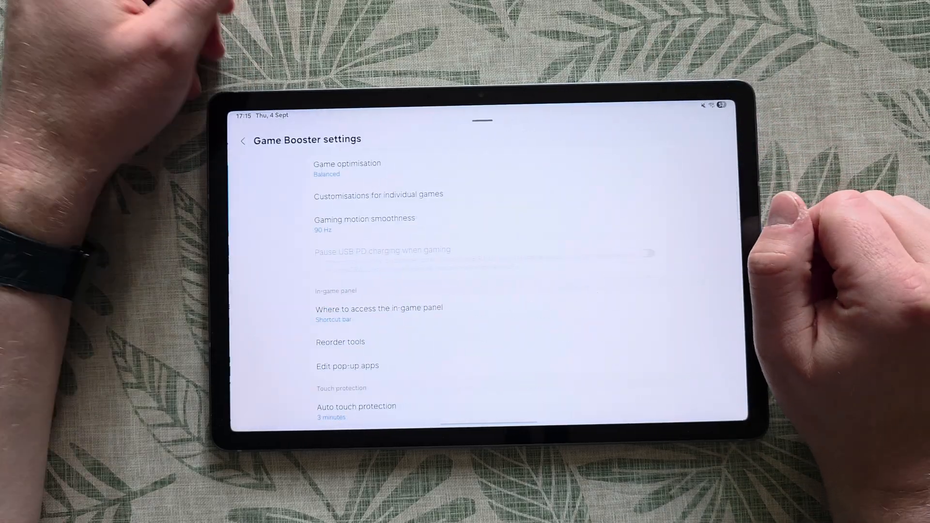
Launch Balatro, reaching its choose-your-next-Blind screen
left_click(347, 168)
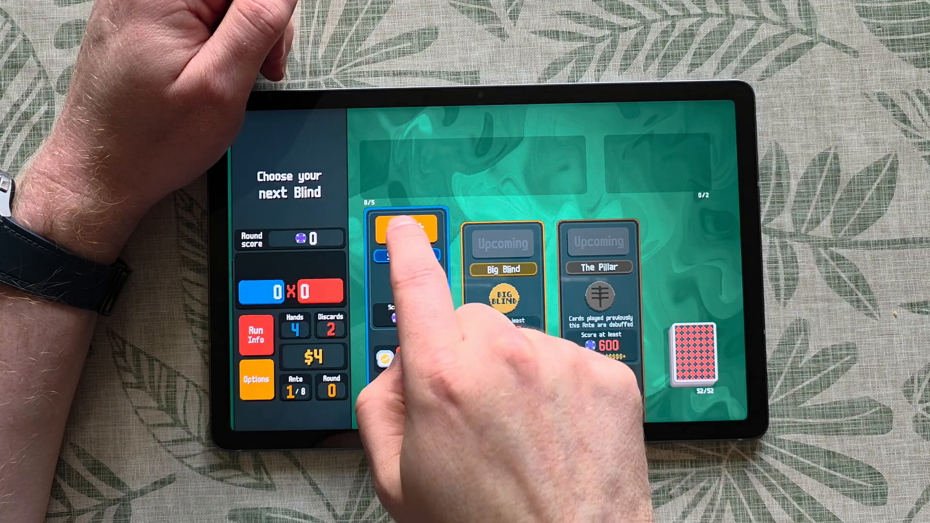
Select the first blind in Balatro before leaving the game for Game Booster
left_click(401, 237)
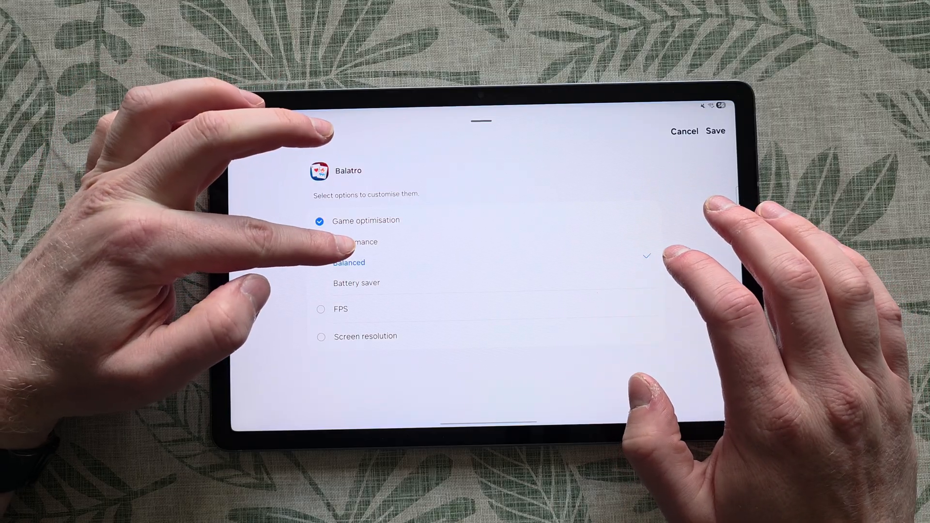
Enable Balatro's FPS option, raise its frame-rate limit one step and save the custom settings
left_click(357, 283)
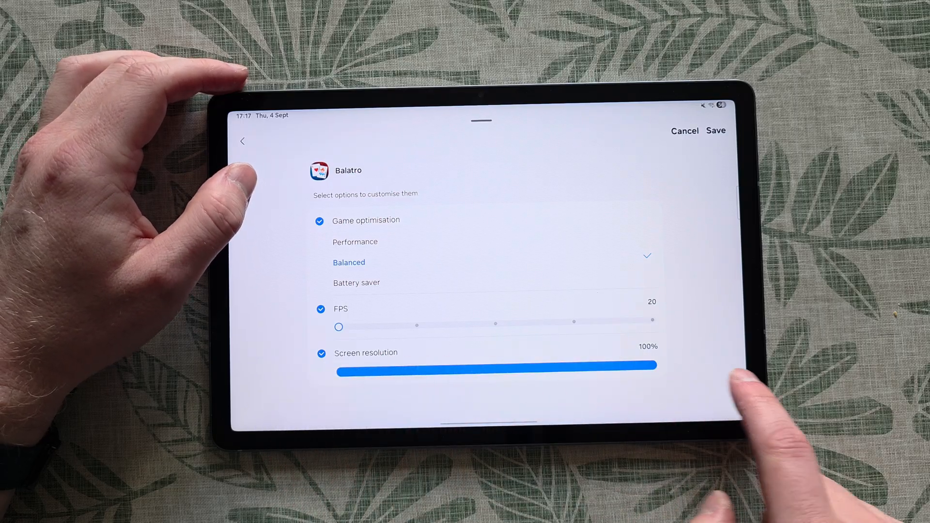
left_click_drag(339, 326, 416, 325)
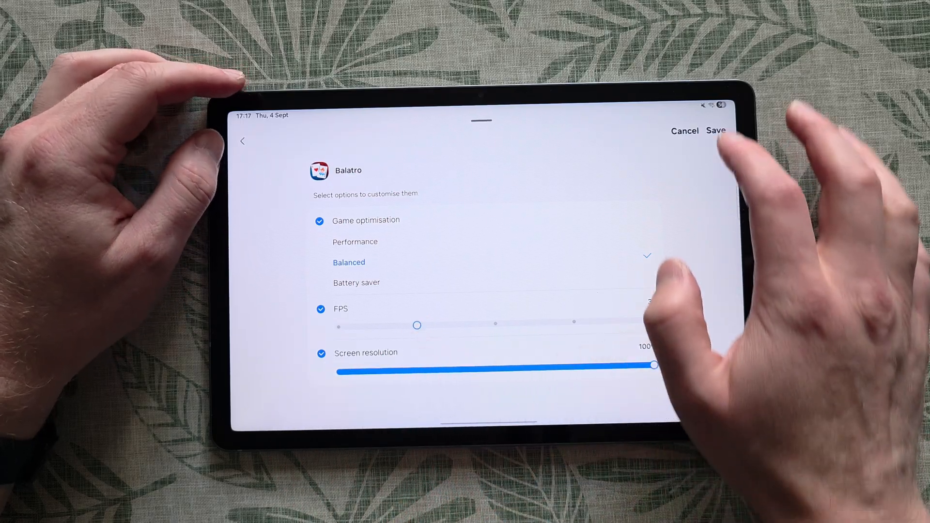
left_click(717, 132)
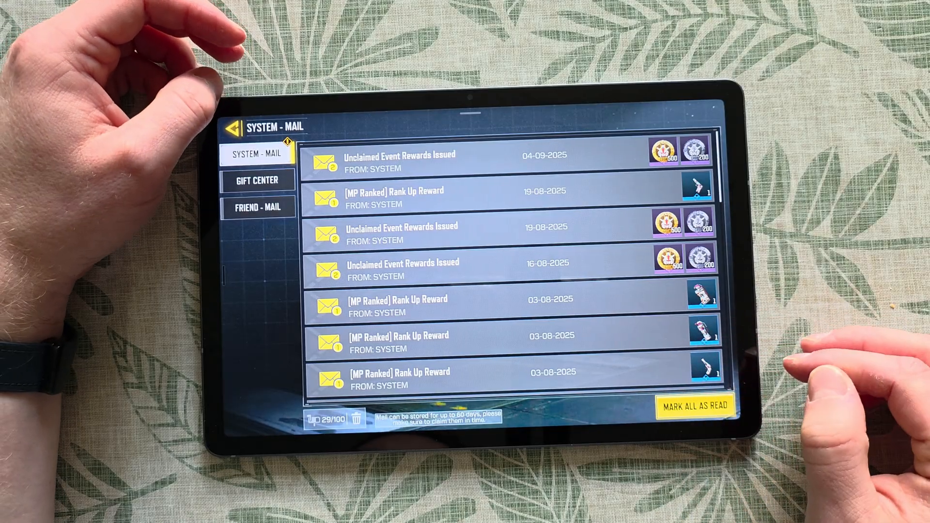
Leave the mail, start a multiplayer match and switch to Loadout 3 with the Cordite and MW11
left_click(696, 406)
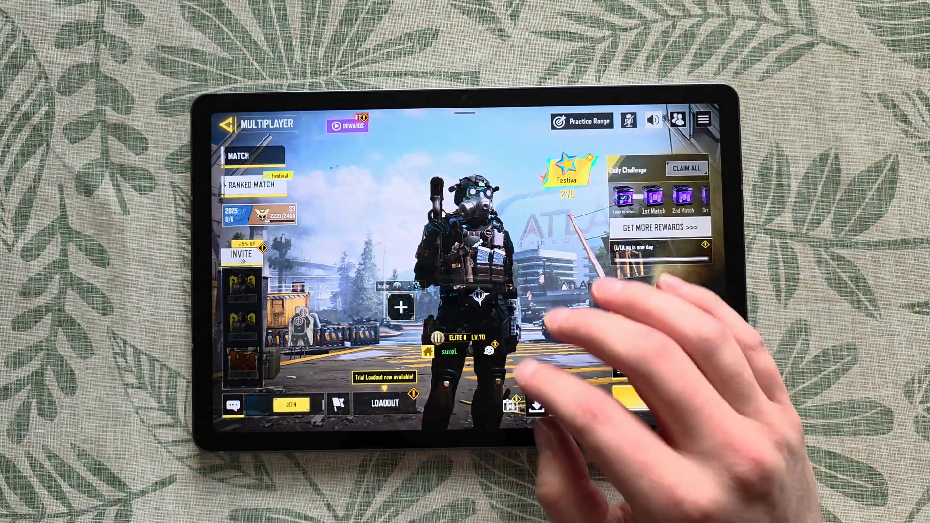
left_click(538, 406)
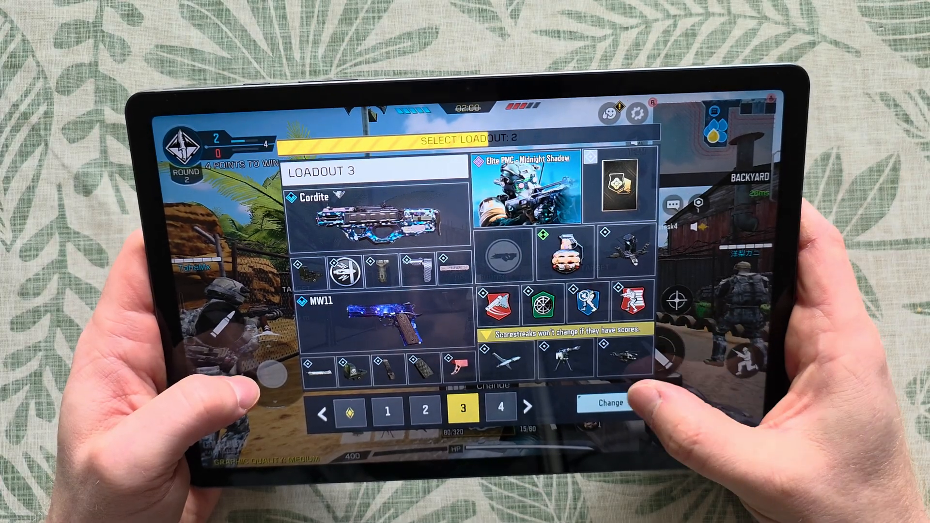
left_click(606, 403)
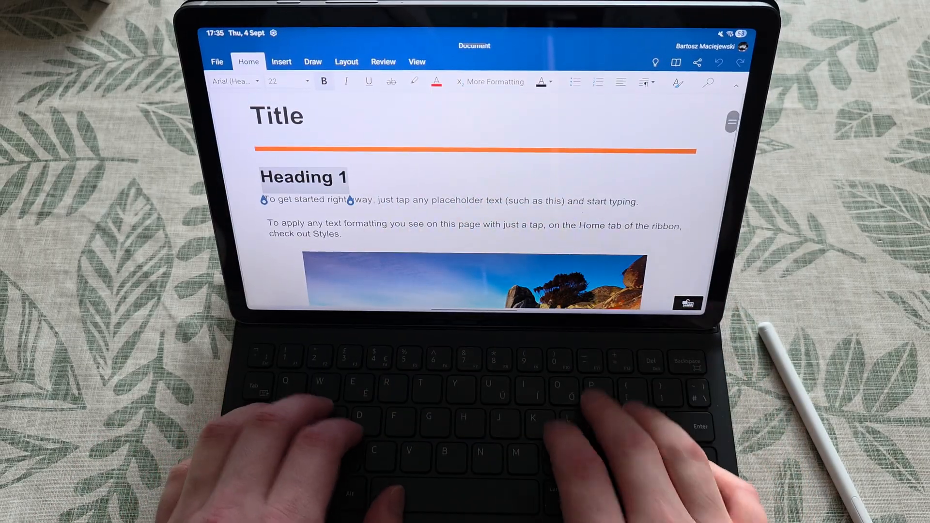
Write the heading 'I like how smooth everything feels on Samsung Galaxy Tab S10 Lite'
type("I like how smooth everyth")
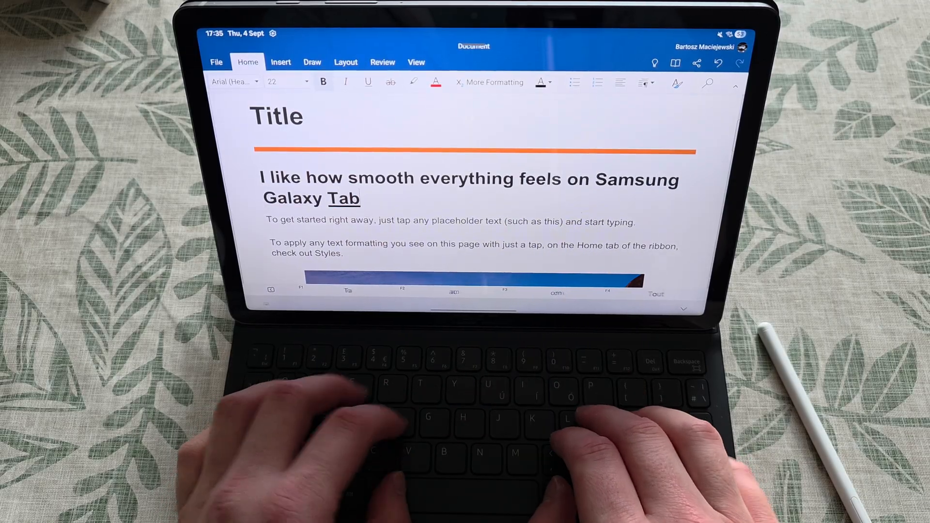
type("S10")
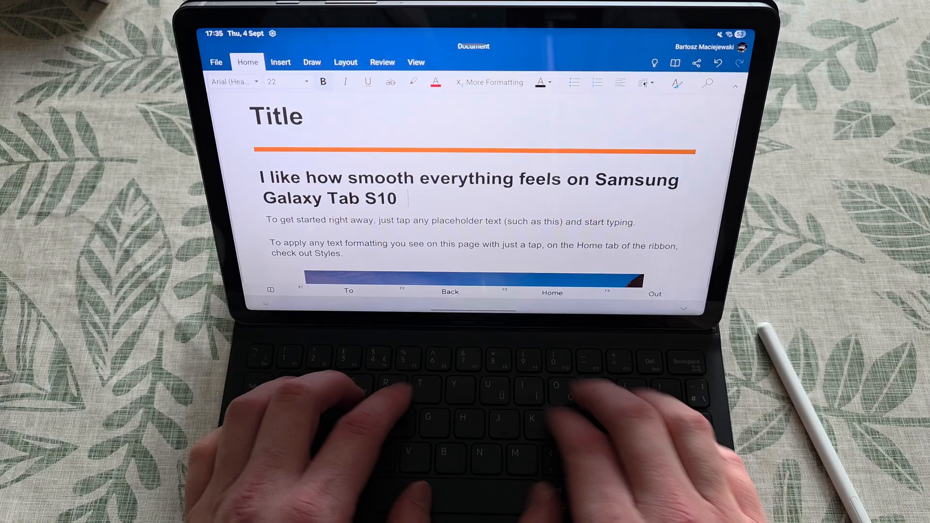
type("Lite")
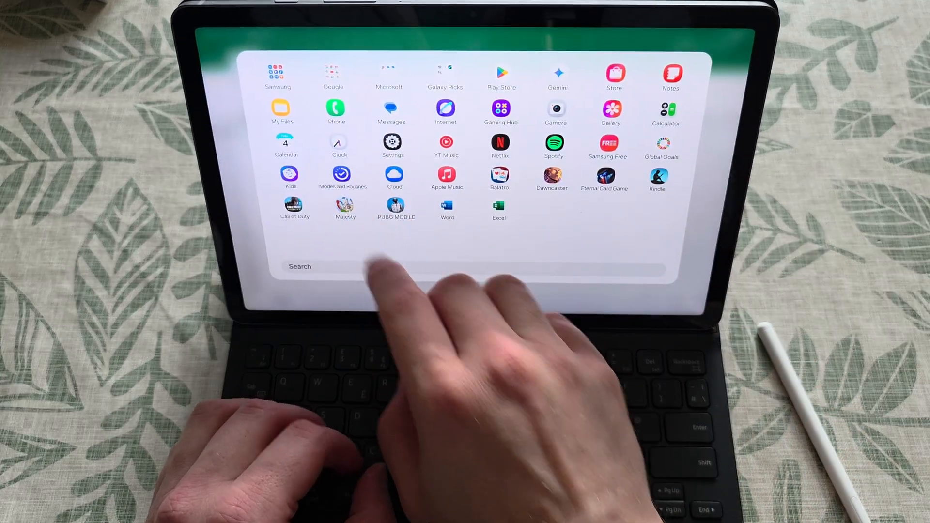
Search 'ca' in the app drawer and add Calendar and Calculator beside the Excel sheet
type("ca")
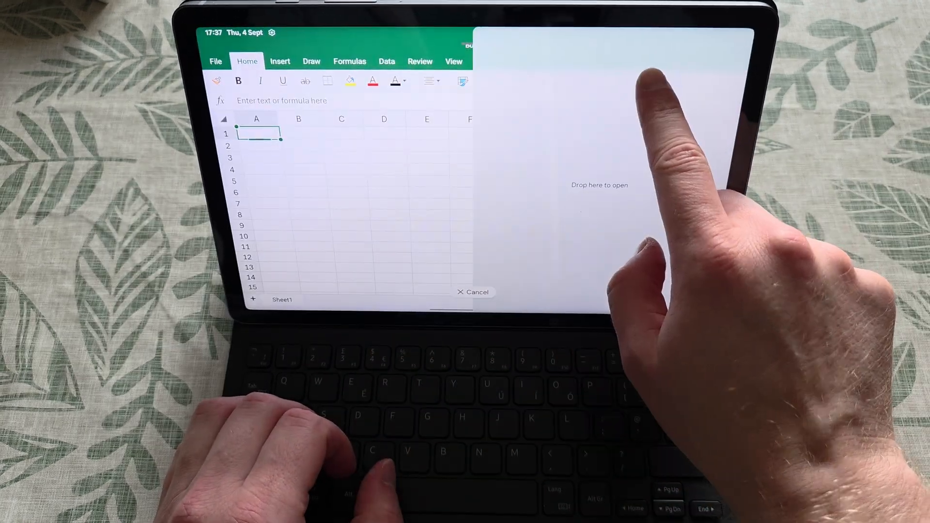
left_click(599, 185)
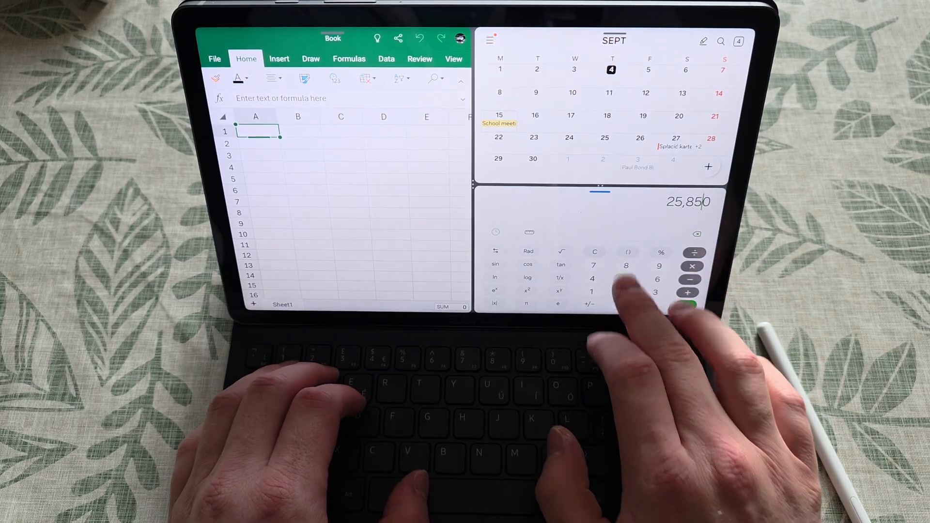
Calculate 51,700 on the calculator and dismiss OneDrive's photo sync prompt with Not now
left_click(688, 306)
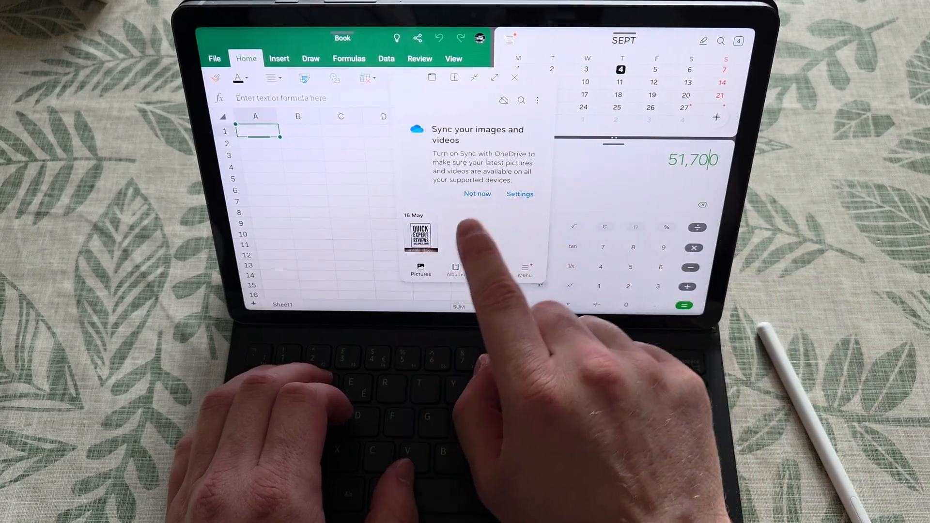
left_click(420, 235)
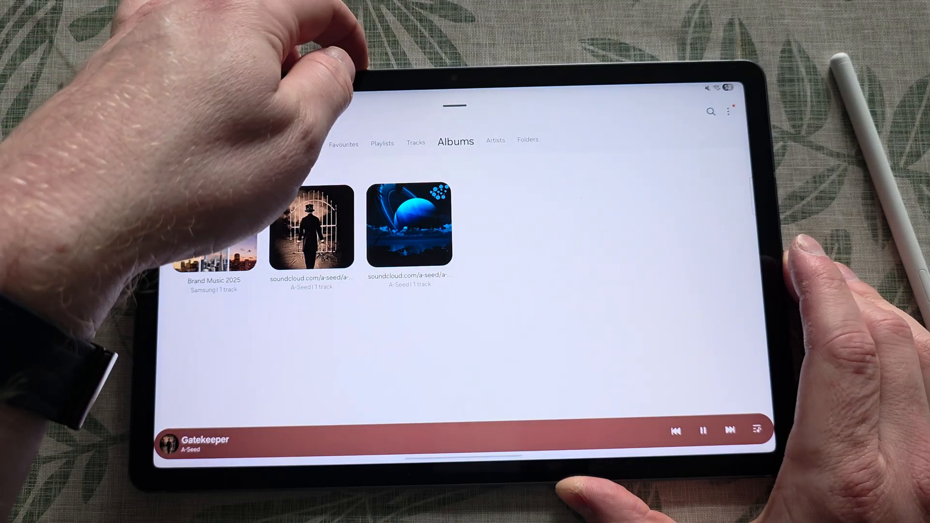
Play the Saturn album by A-Seed and scrub forward in the now-playing view
left_click(409, 227)
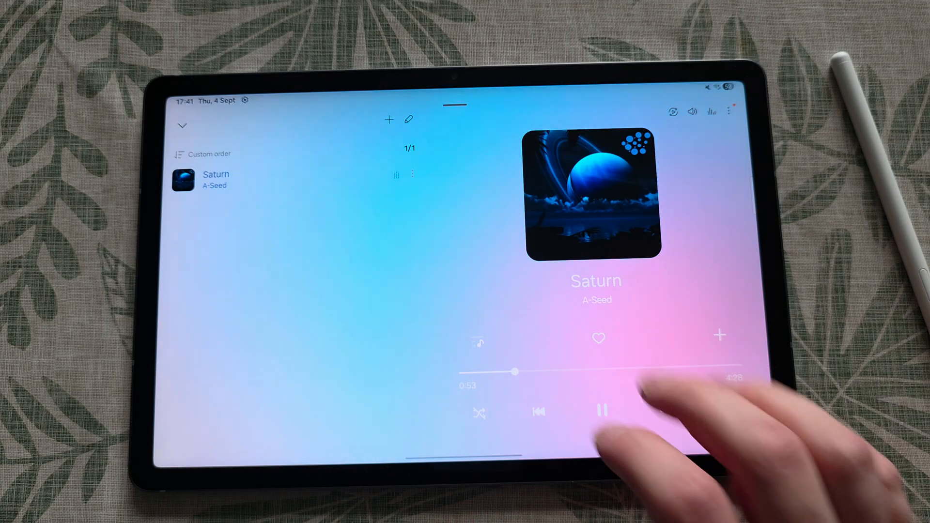
left_click_drag(514, 372, 565, 372)
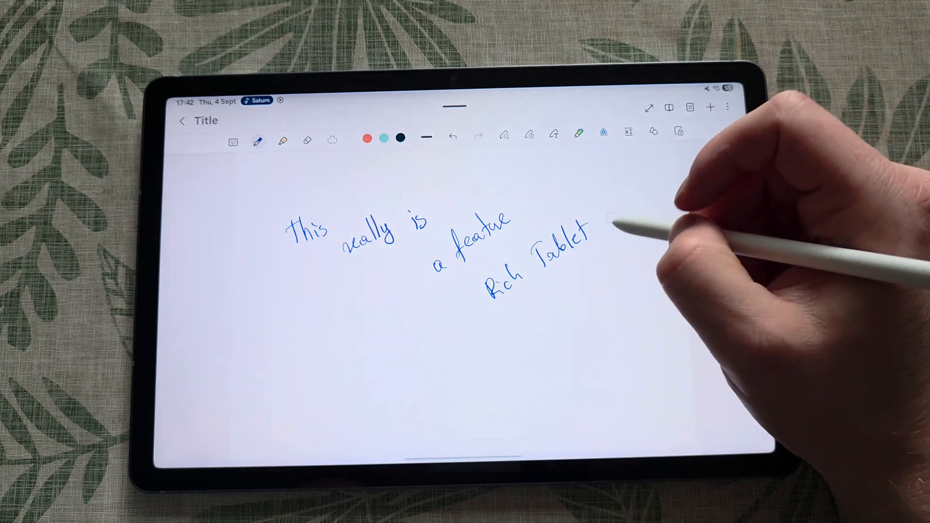
Draw a heart after 'Rich Tablet' and handwrite 'Quick Expert Reviews' near the bottom
left_click_drag(599, 214, 626, 237)
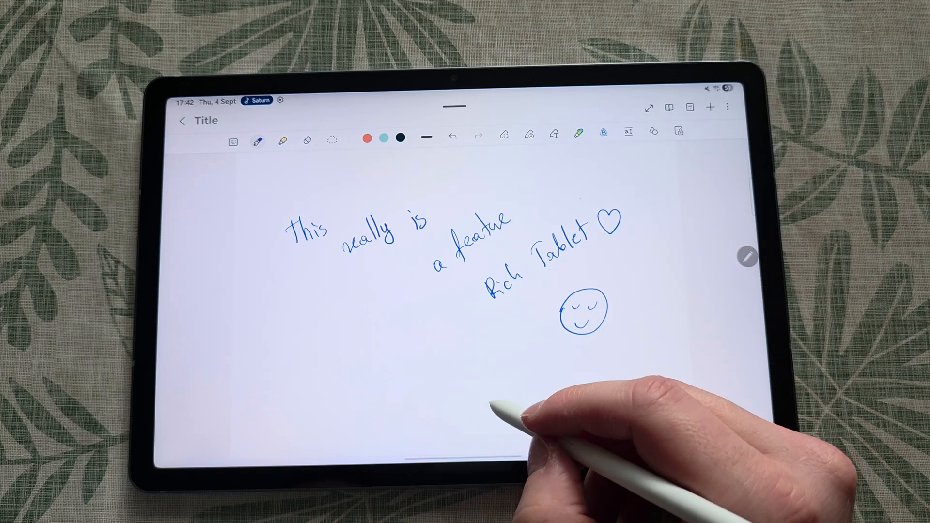
left_click_drag(486, 392, 503, 409)
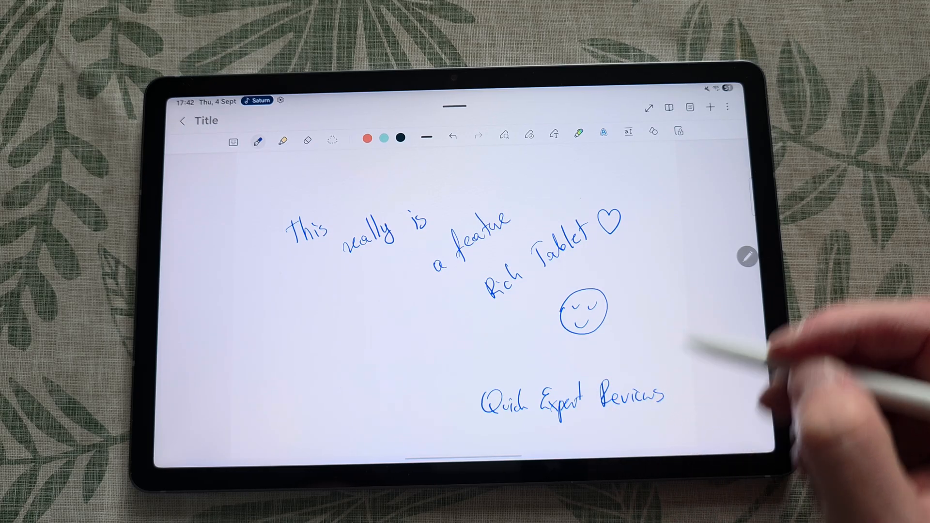
left_click(726, 106)
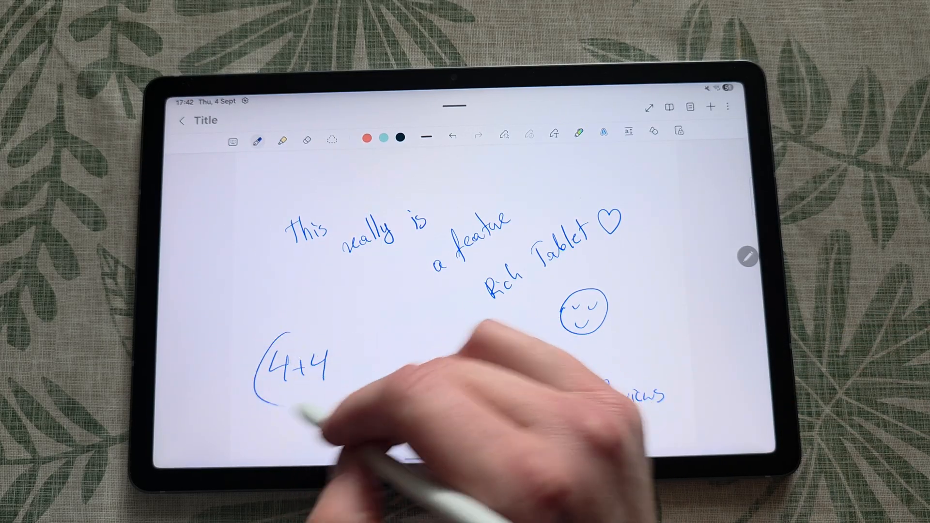
Handwrite the sum 4+4 and a fraction so Notes solves them automatically
left_click(726, 106)
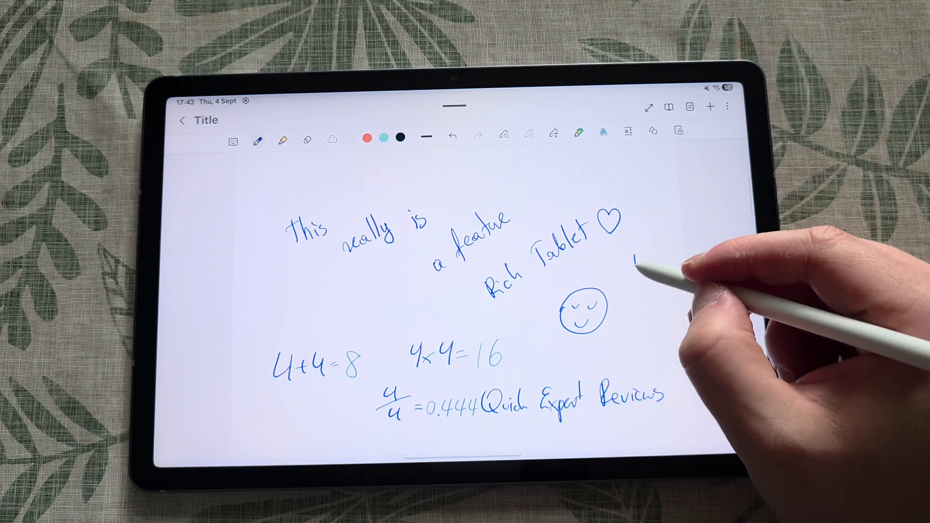
left_click_drag(634, 261, 664, 274)
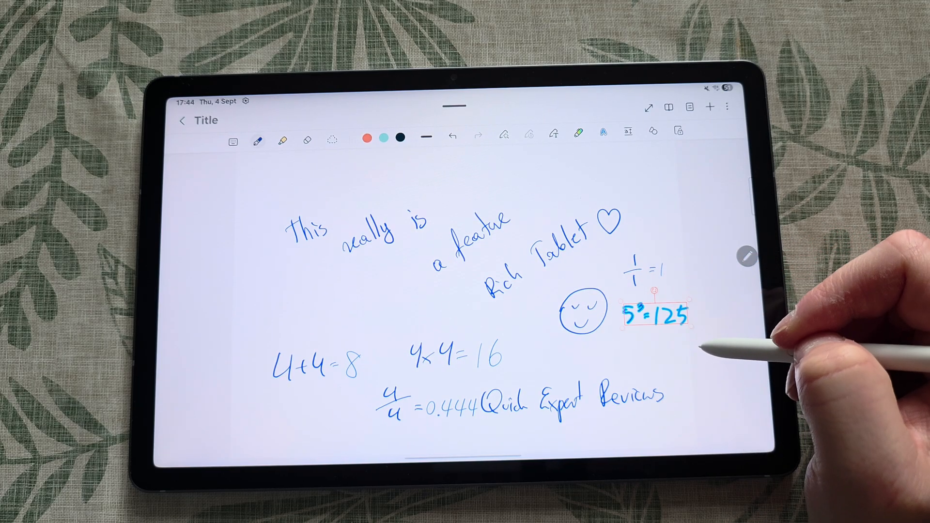
Move the 5³=125 equation left, convert it to typed text and close the preview
left_click(653, 314)
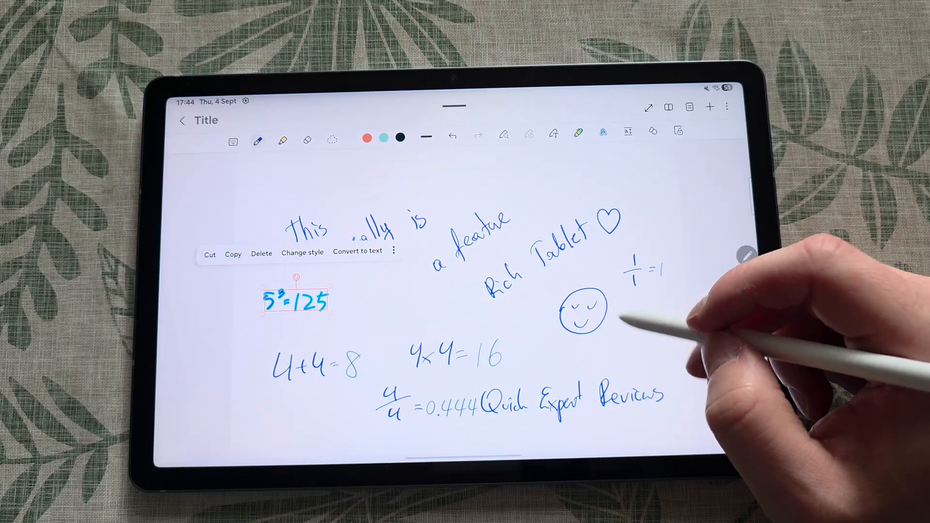
left_click(358, 251)
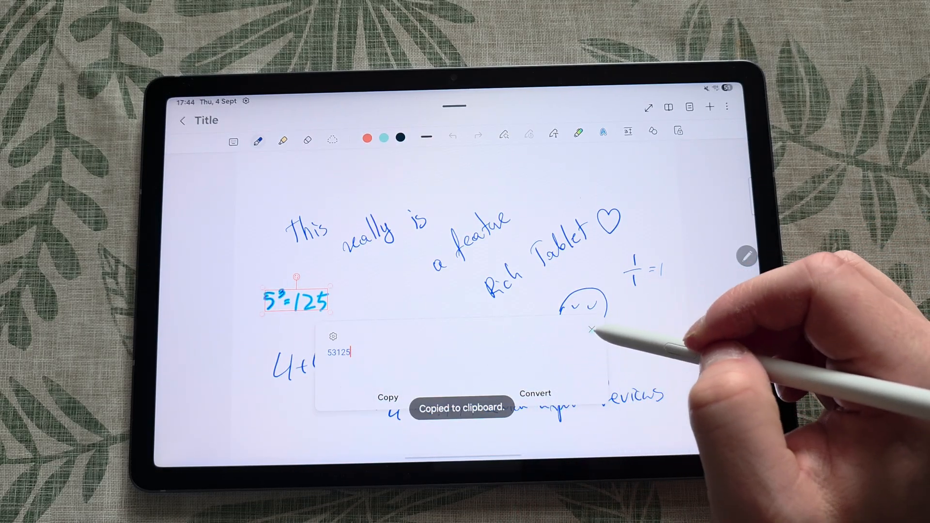
left_click(592, 327)
type("If you're pl")
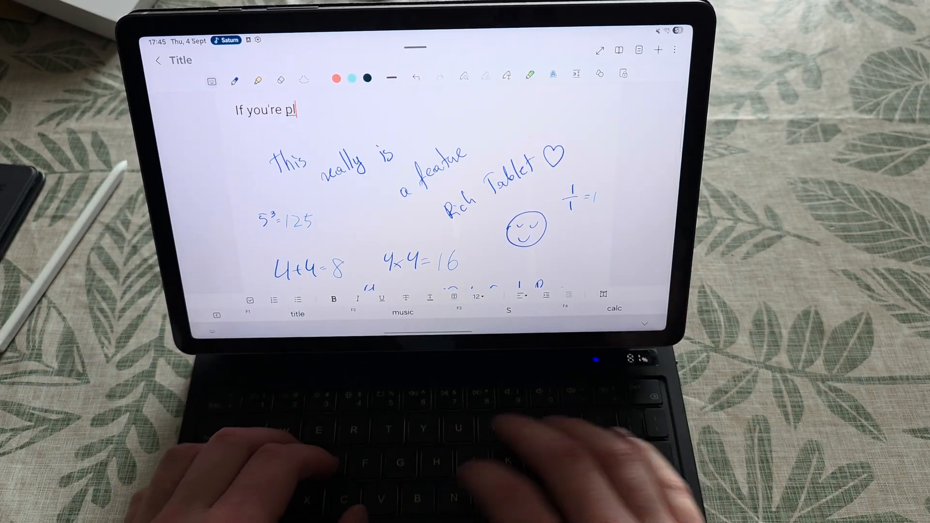
Type 'If you're planning on using it with S10 FE or S9 keyboards… can do so free'
type("anning")
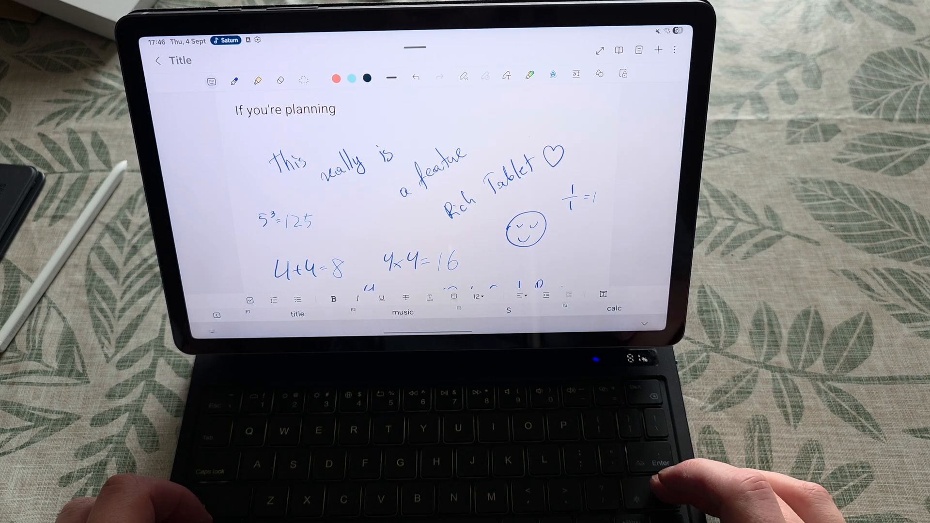
type("on using it")
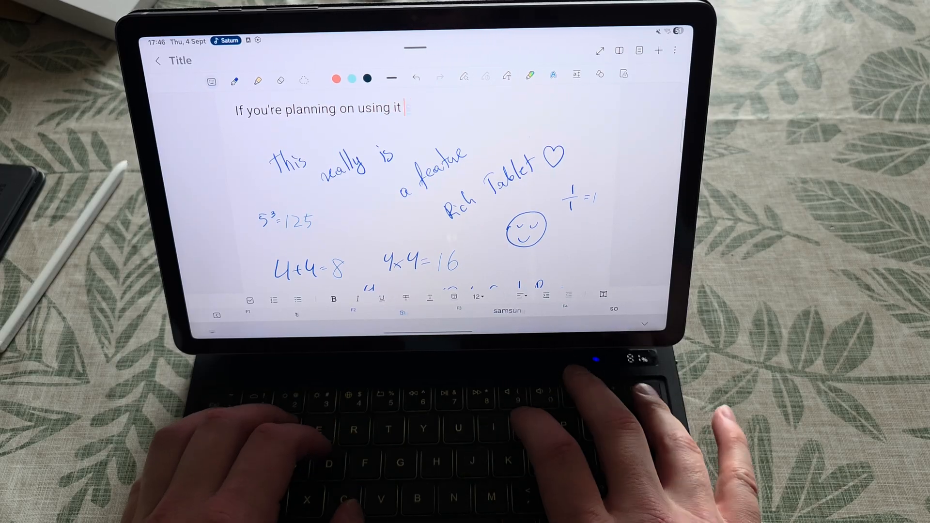
type("with S")
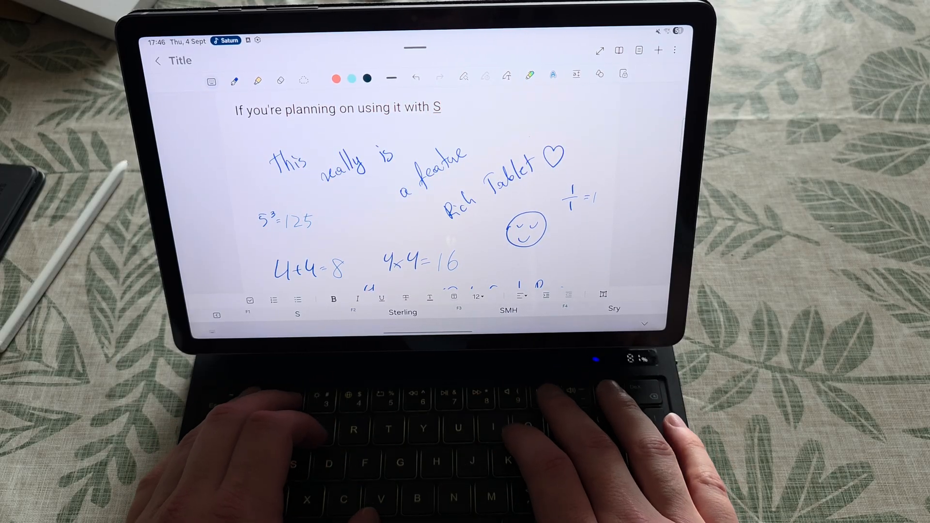
type("10 FE or S9 keyboards or S9 FE you")
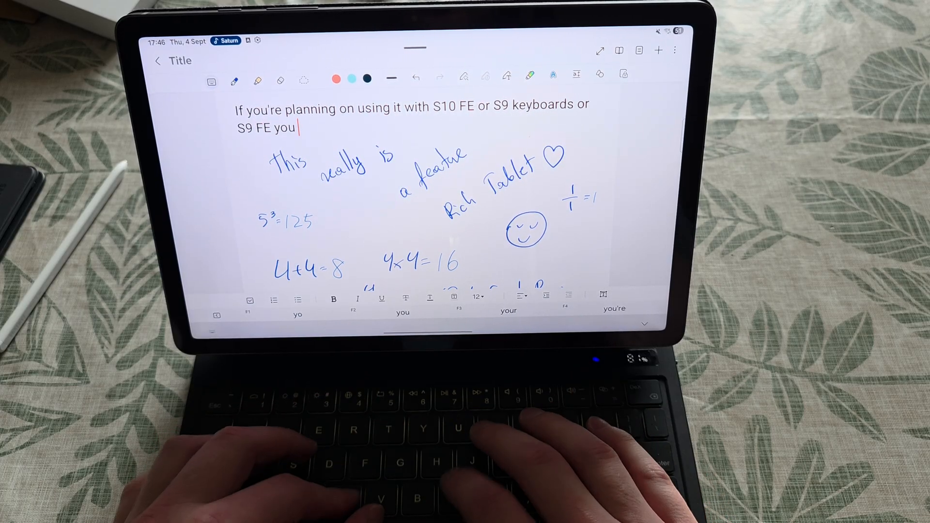
type("can do so freely :)")
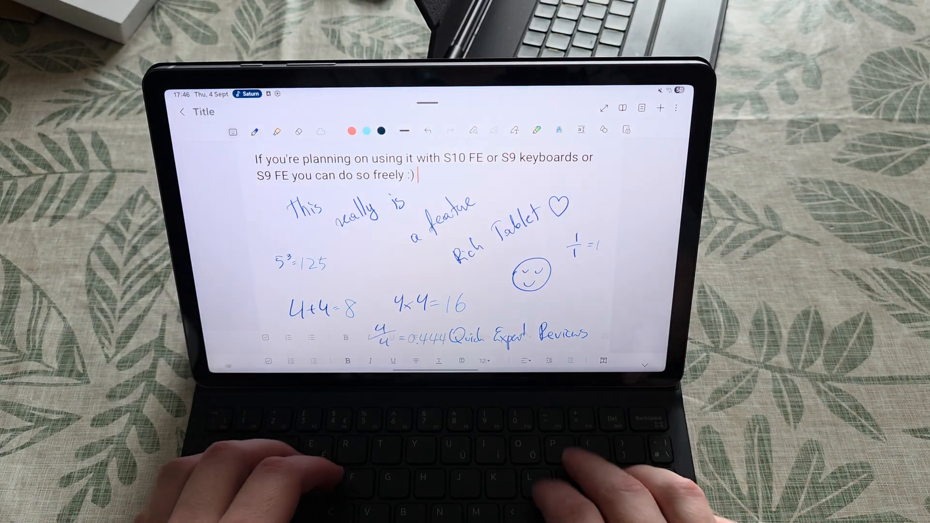
Type 'Or you can use keyboard cover from Samsung' in the note using the keyboard cover
type("Or you can use ke")
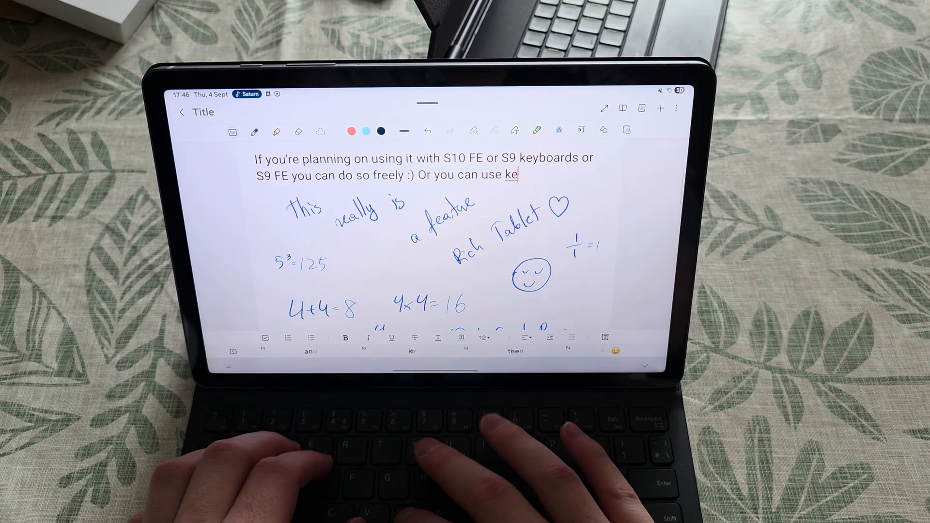
type("yboard")
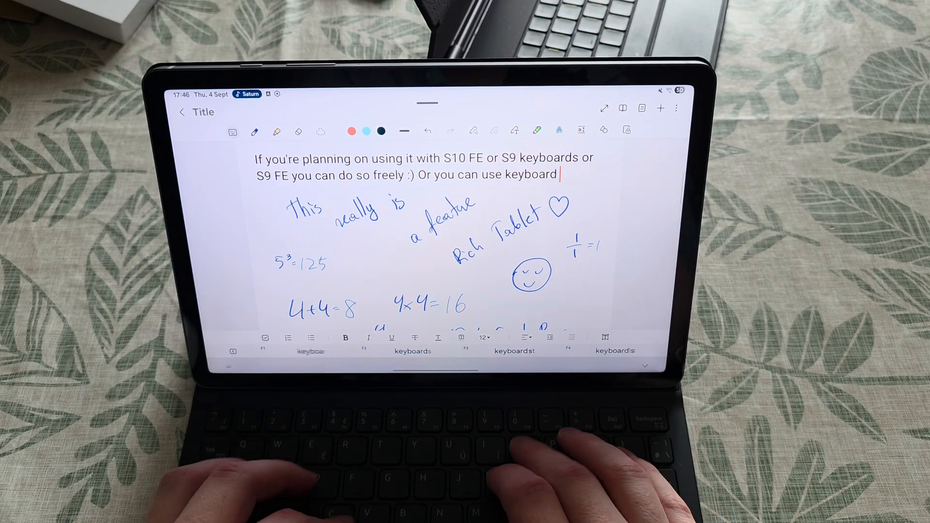
type("cover from Sam")
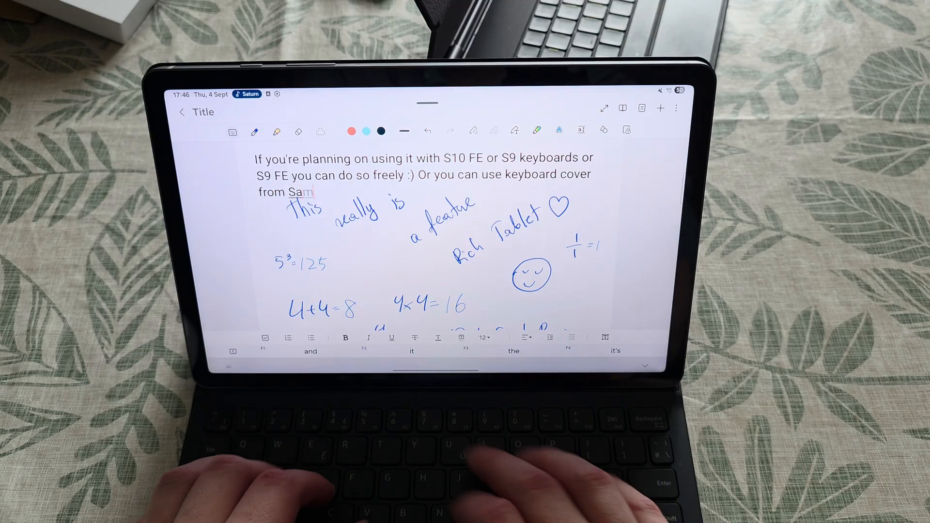
type("sung")
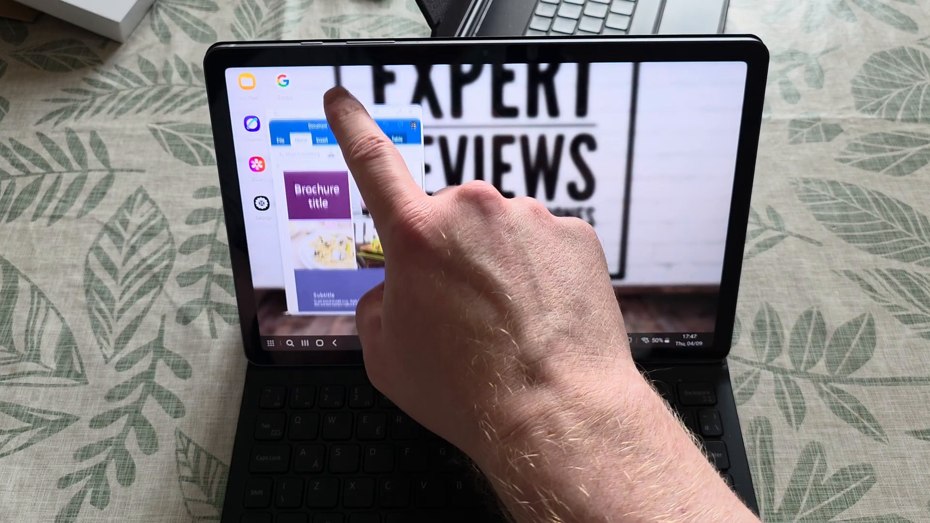
Enter Samsung DeX with apps in floating windows and dismiss the quick settings panel
left_click(322, 204)
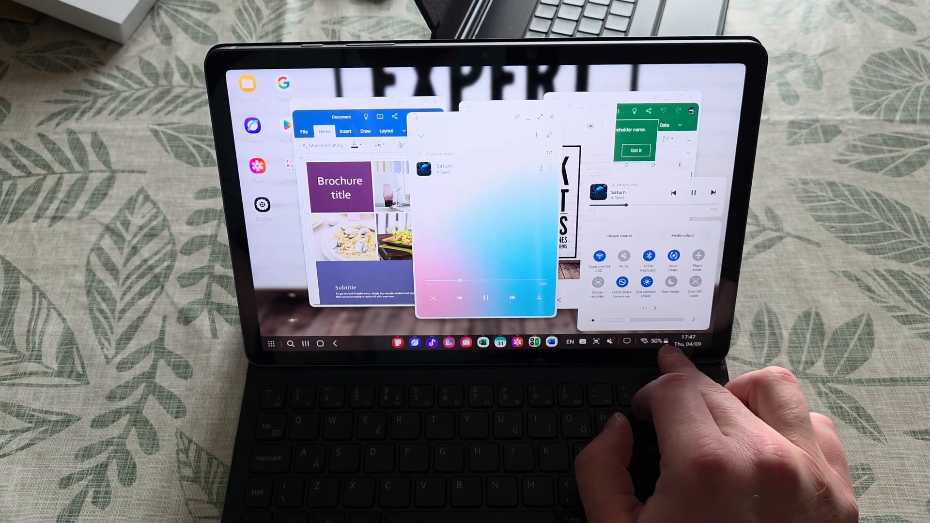
left_click(657, 342)
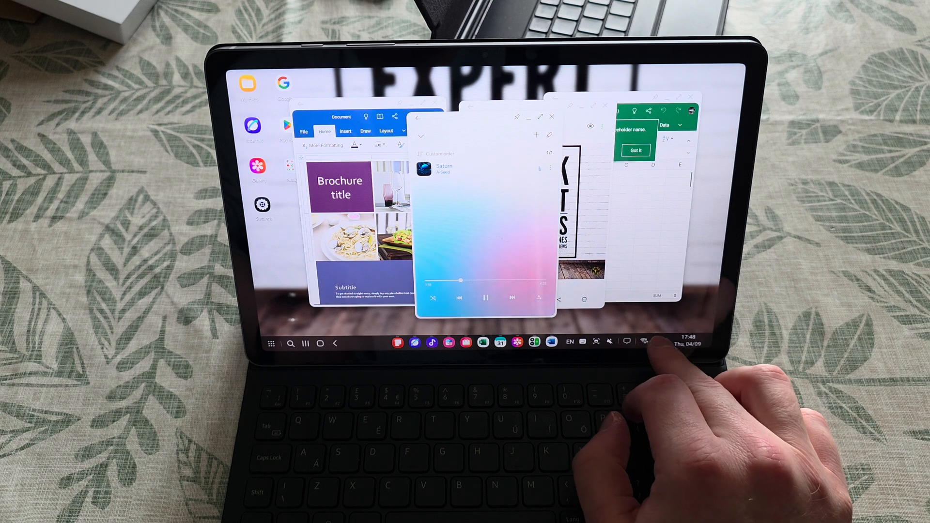
left_click(644, 341)
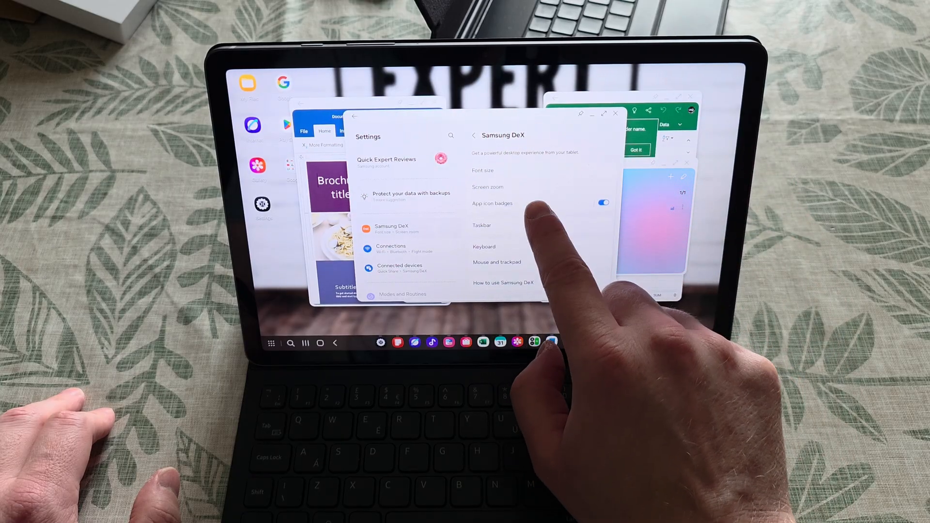
View the DeX Taskbar and Keyboard settings pages, close Settings, and dismiss Excel's file-name tip
left_click(482, 225)
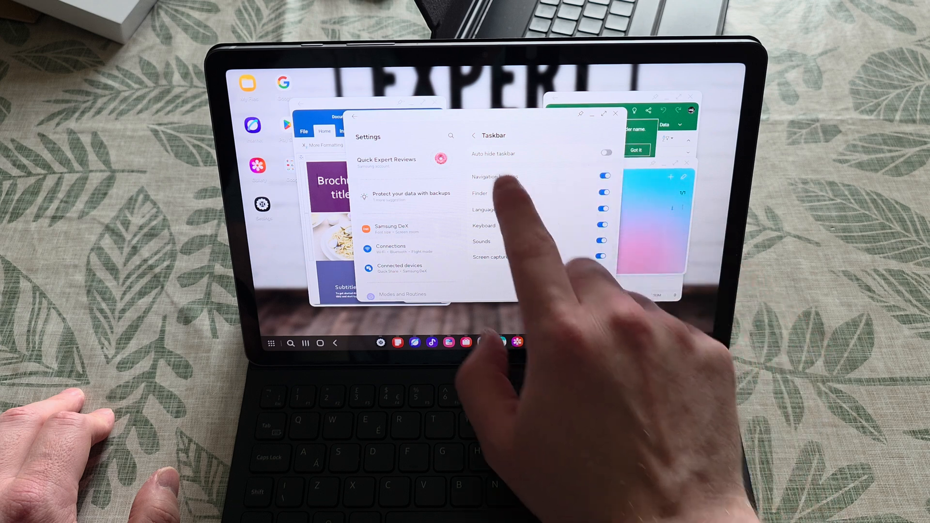
left_click(476, 135)
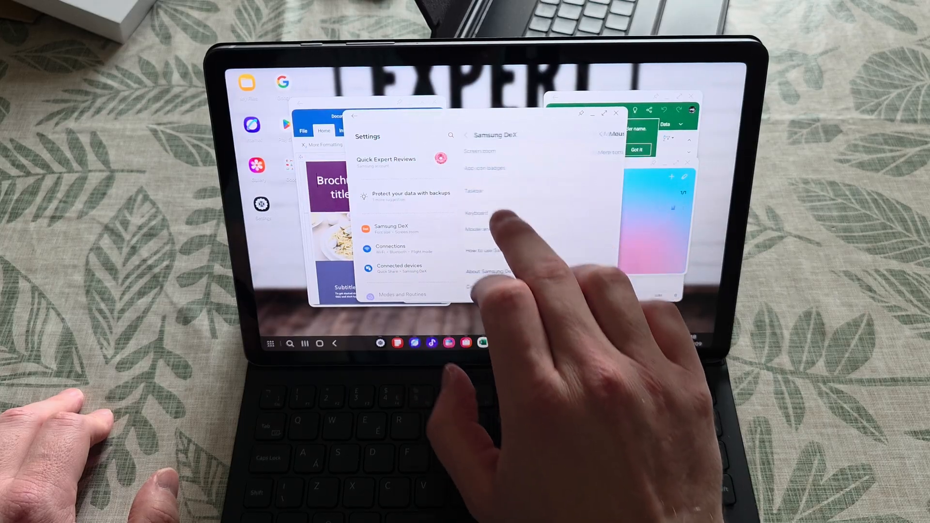
left_click(477, 214)
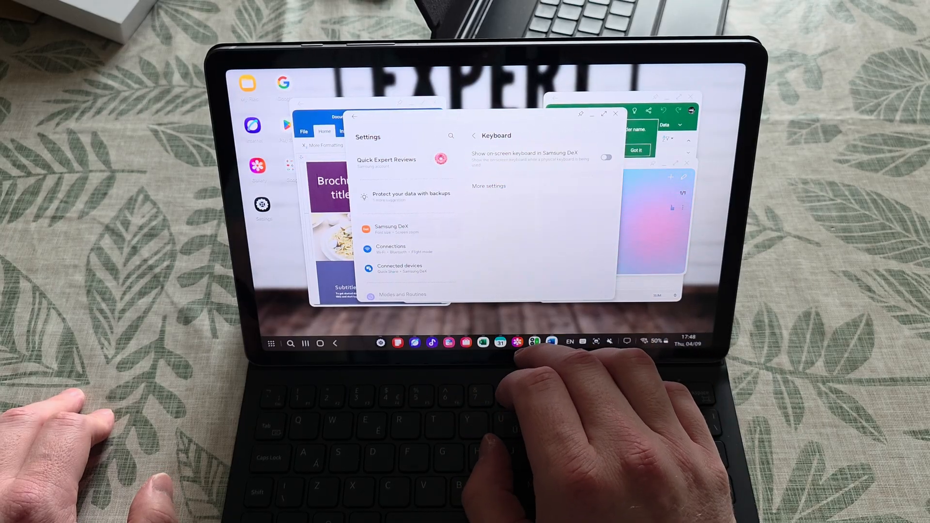
left_click(474, 135)
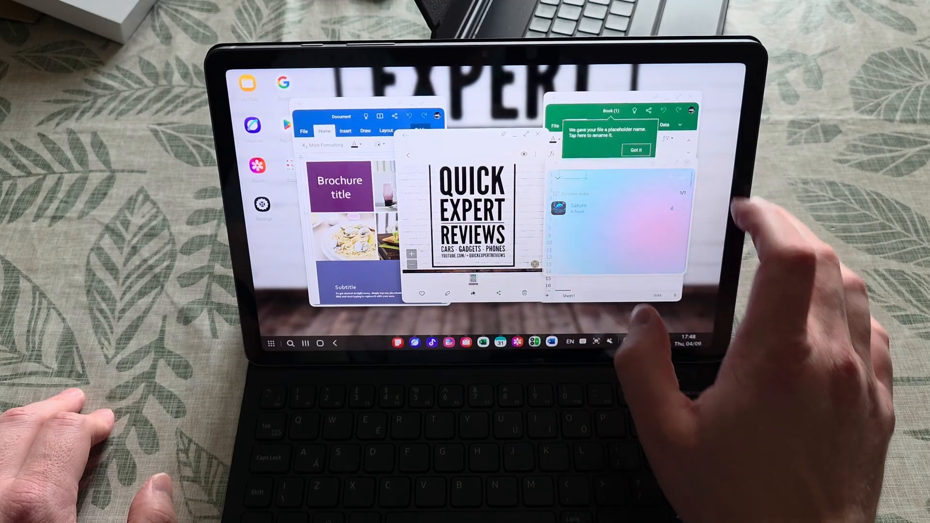
left_click(636, 149)
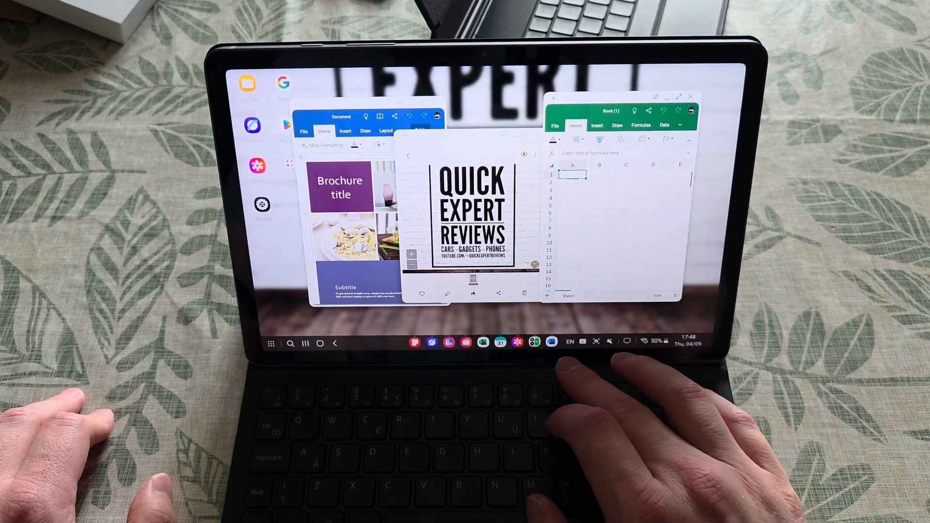